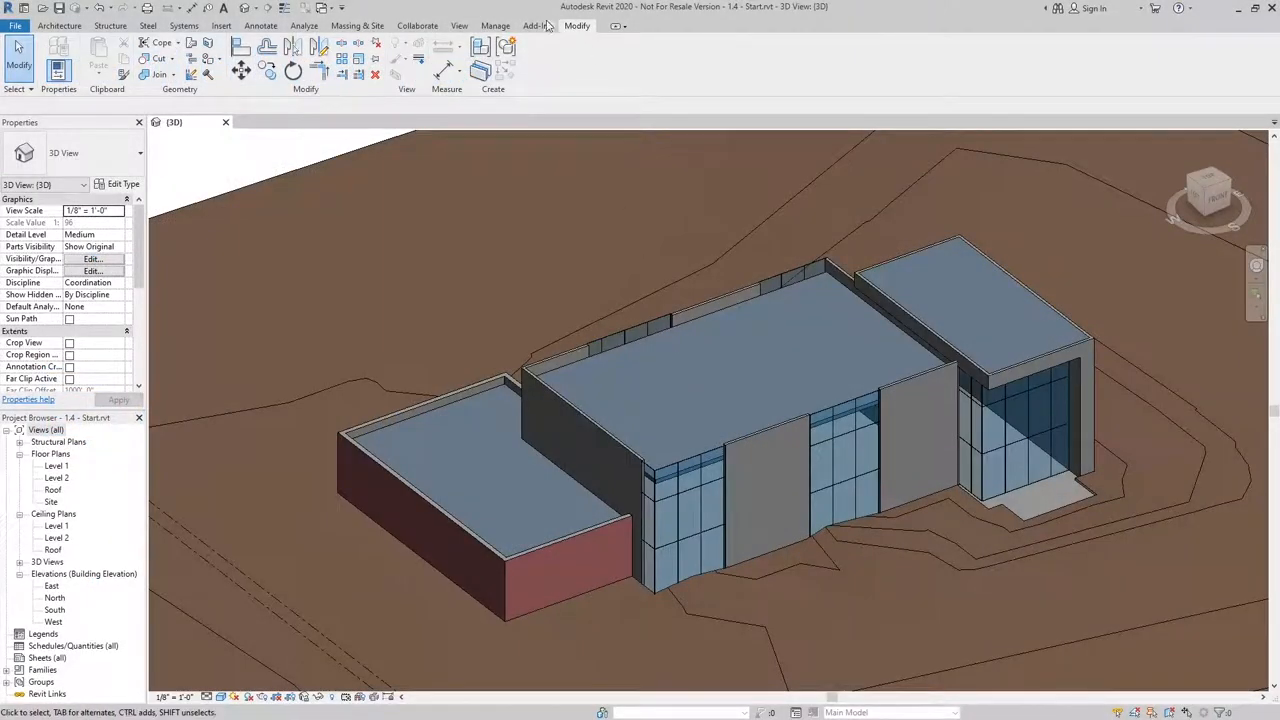
- Open the Material Browser from the Manage tab's Materials command
{"action": "left_click", "coordinate": [495, 25]}
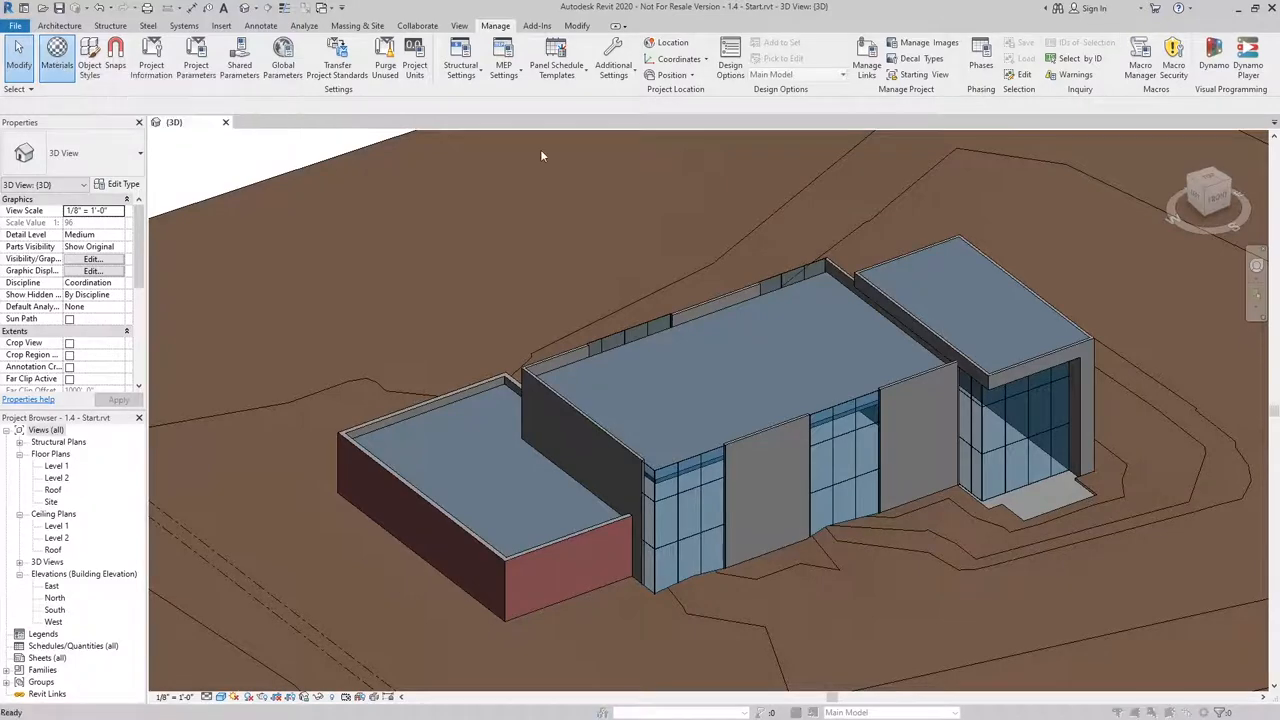
{"action": "left_click", "coordinate": [56, 57]}
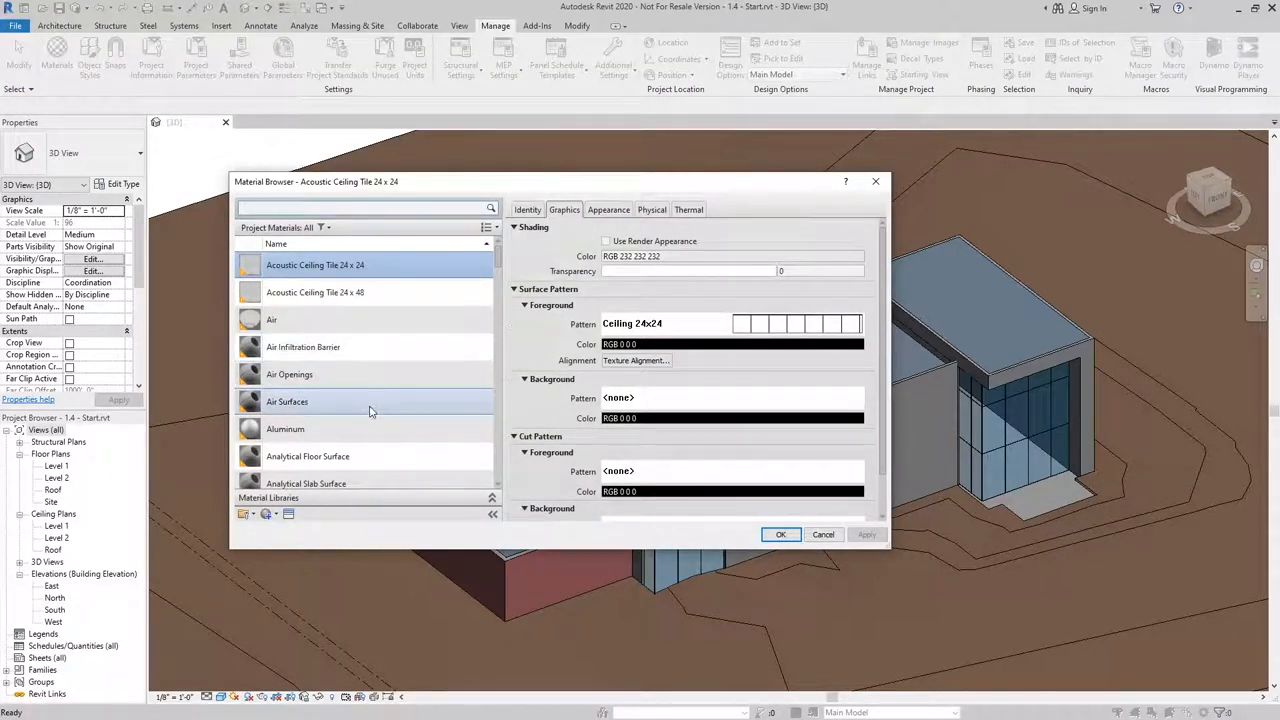
- Create a new material, Default New Material, from the Create/Duplicate menu
{"action": "left_click", "coordinate": [365, 208]}
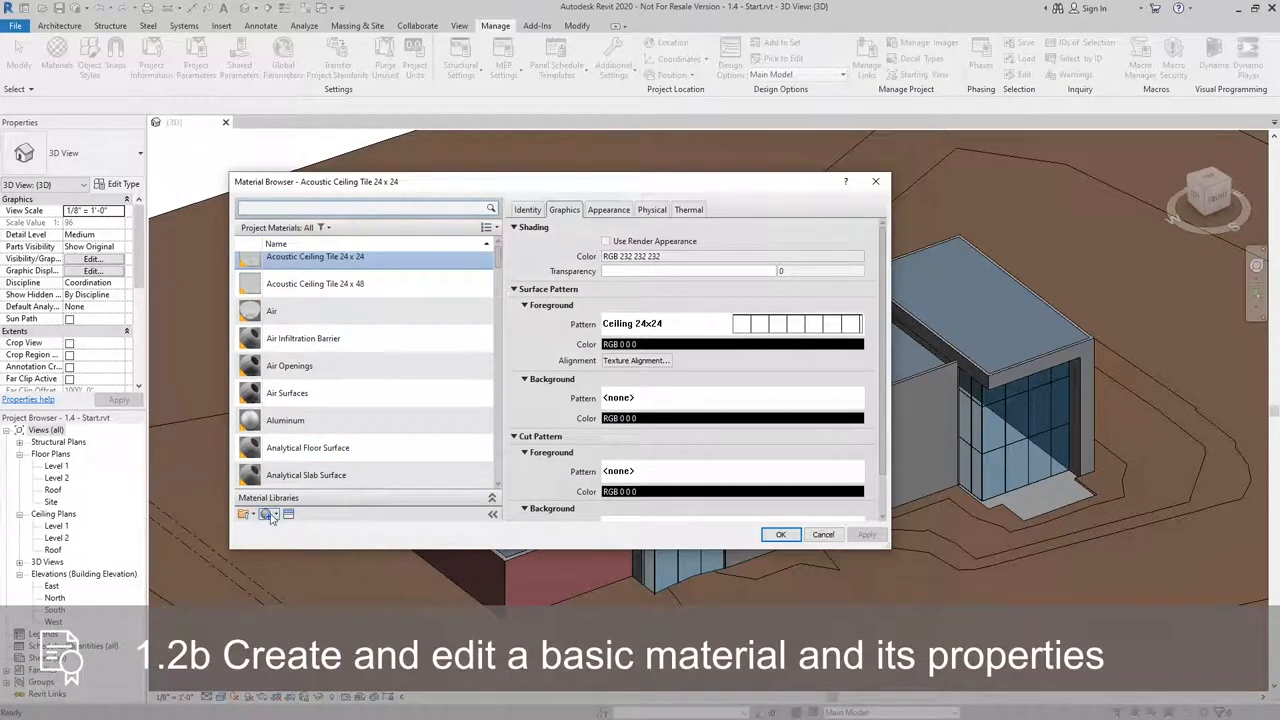
{"action": "mouse_move", "coordinate": [268, 514]}
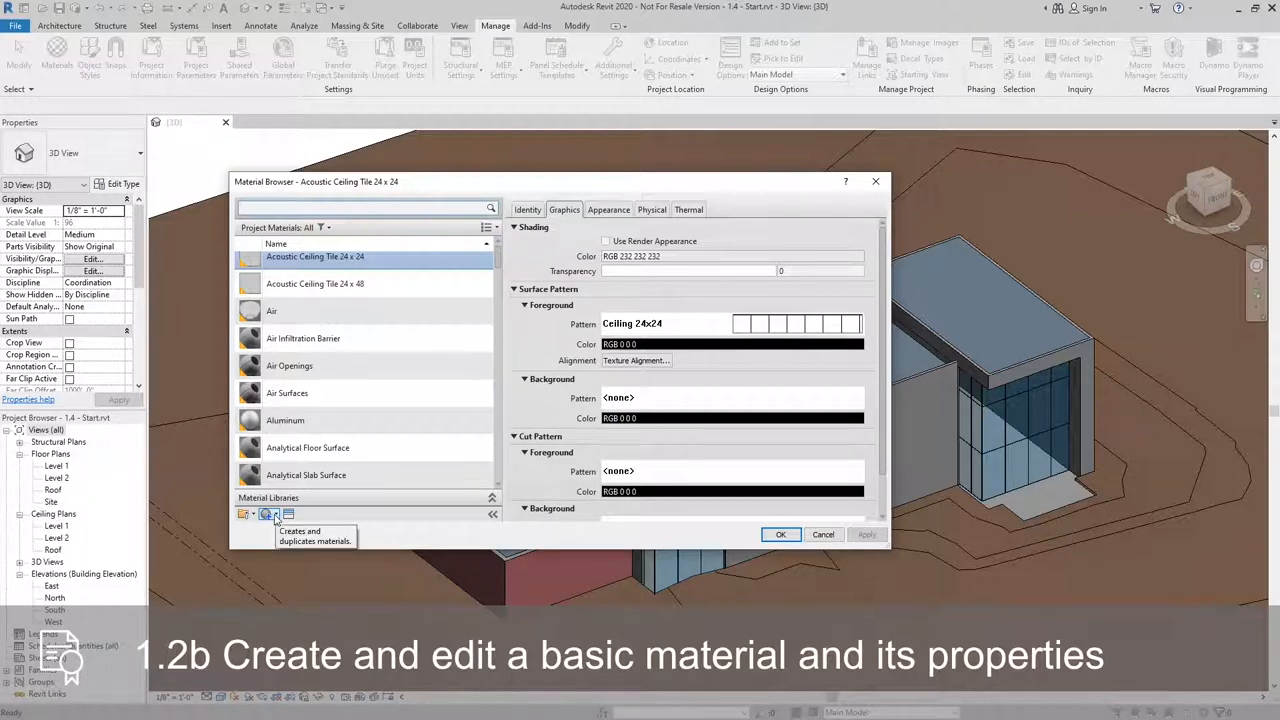
{"action": "left_click", "coordinate": [269, 513]}
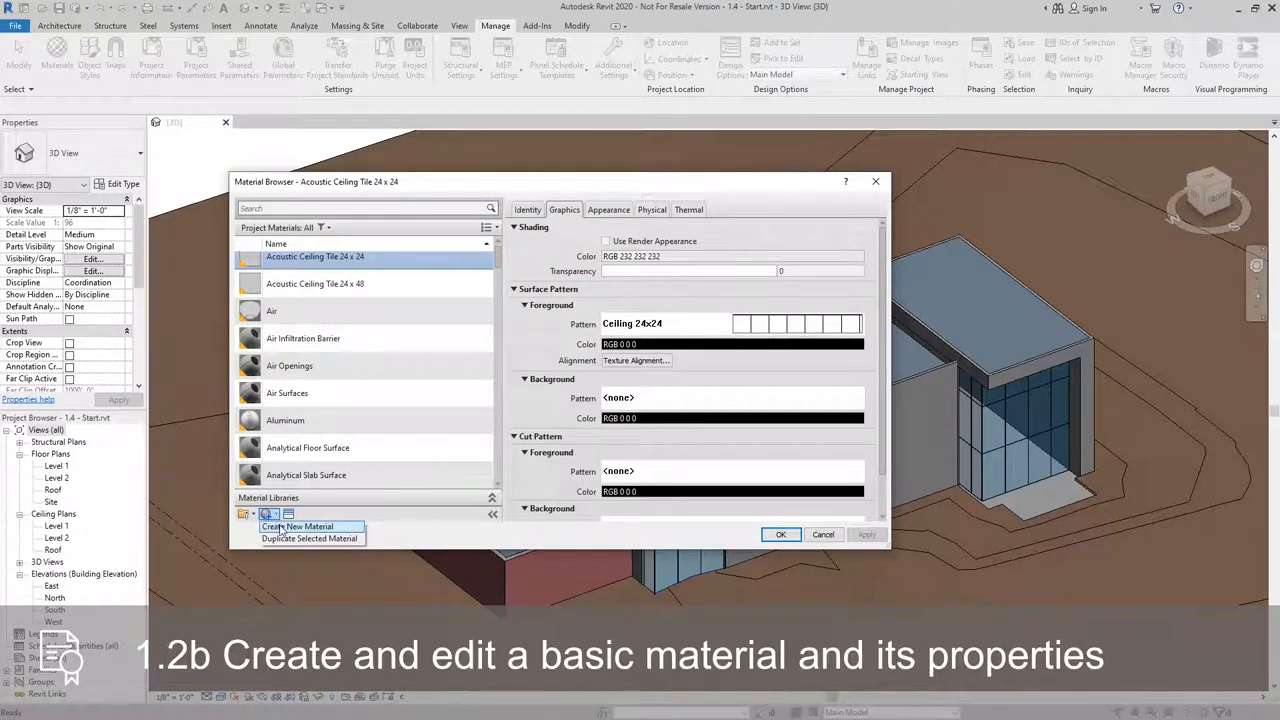
{"action": "left_click", "coordinate": [297, 526]}
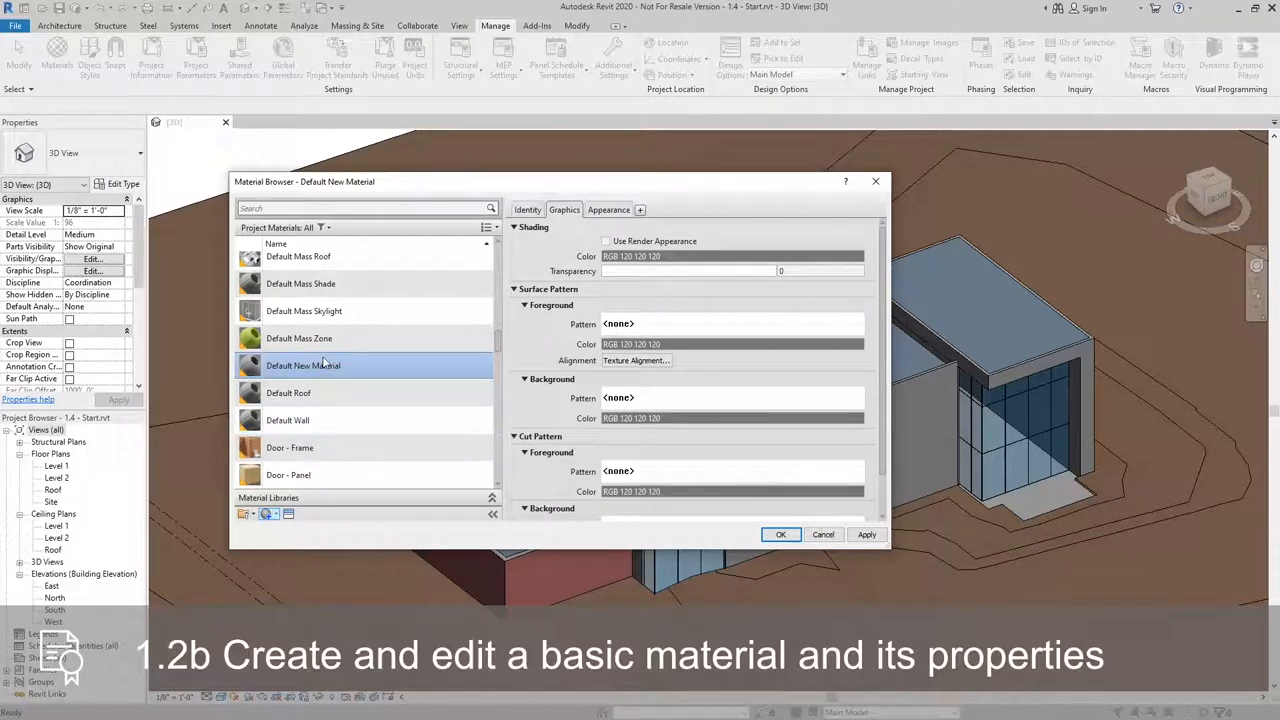
{"action": "mouse_move", "coordinate": [288, 513]}
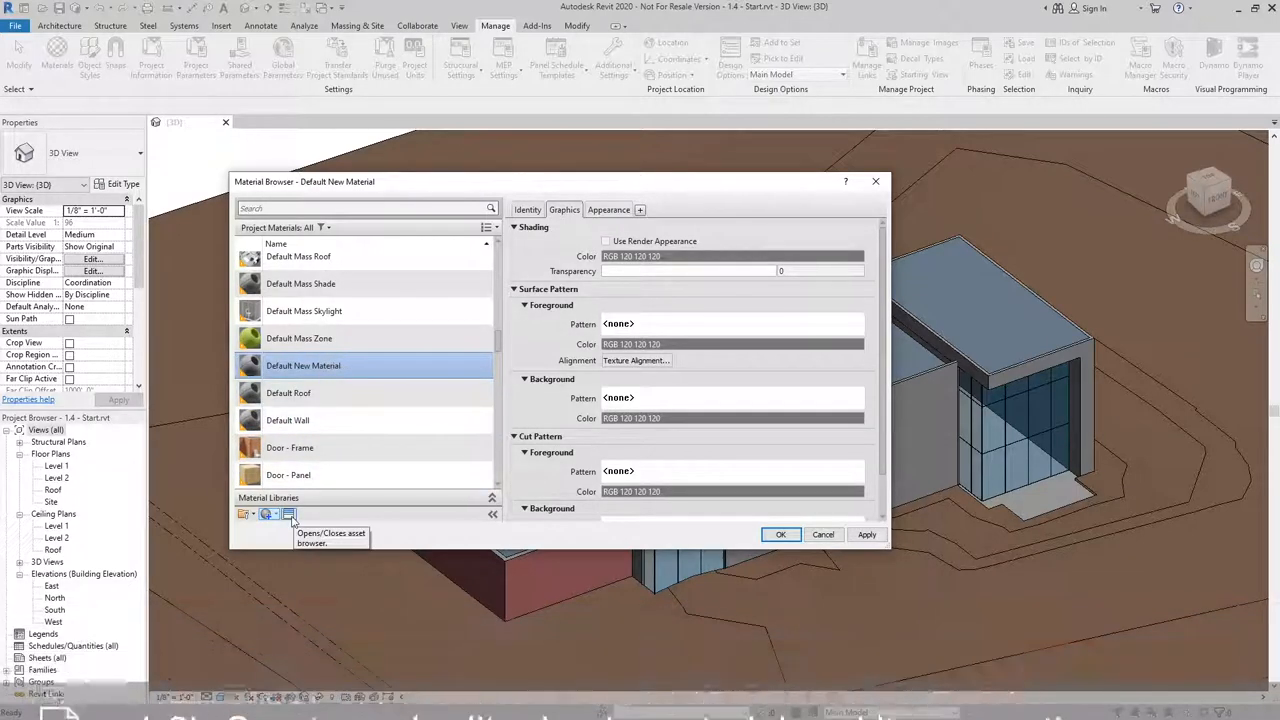
- Browse Autodesk Physical Assets > Metal > Aluminum and apply the Aluminum - Flat appearance
{"action": "left_click", "coordinate": [289, 513]}
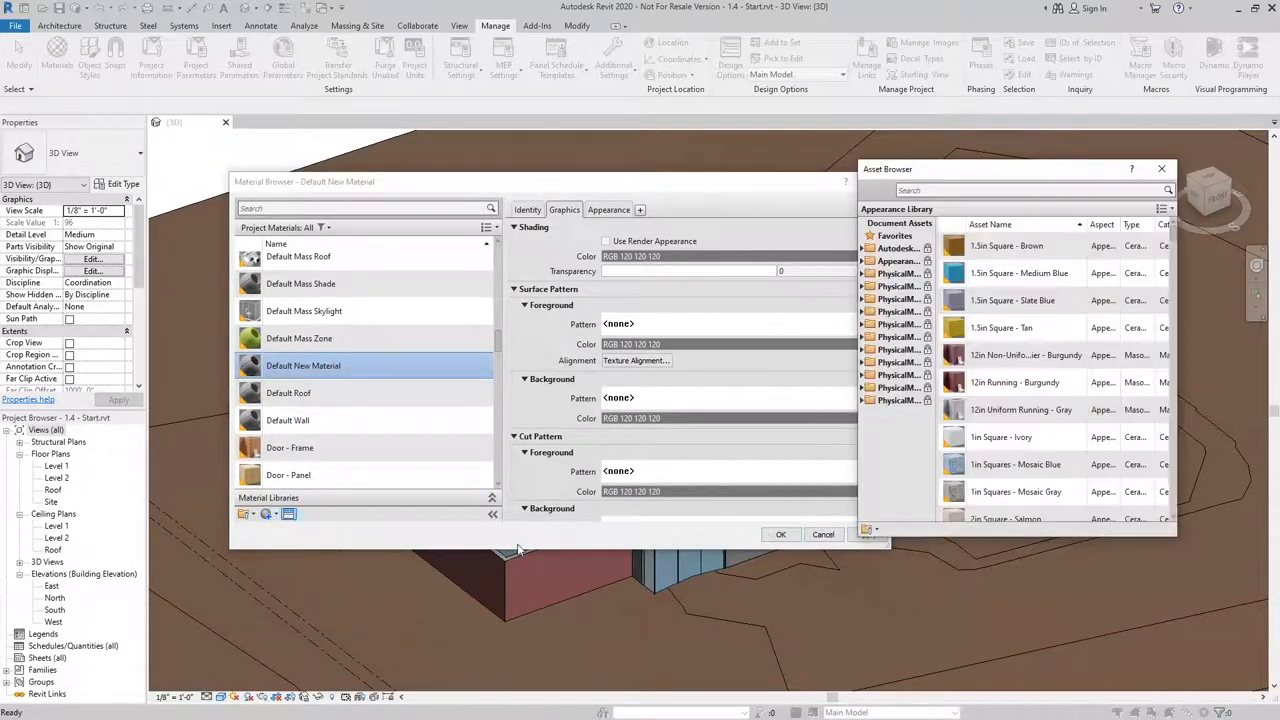
{"action": "mouse_move", "coordinate": [375, 505]}
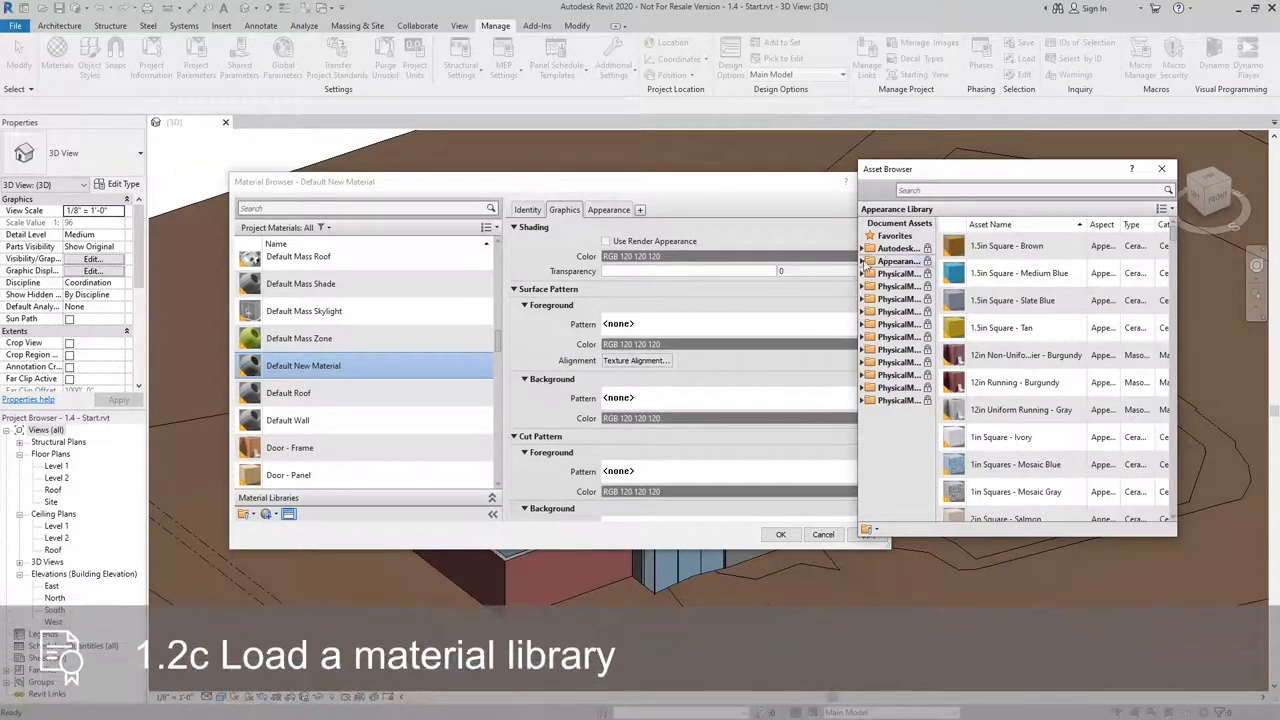
{"action": "left_click", "coordinate": [898, 247]}
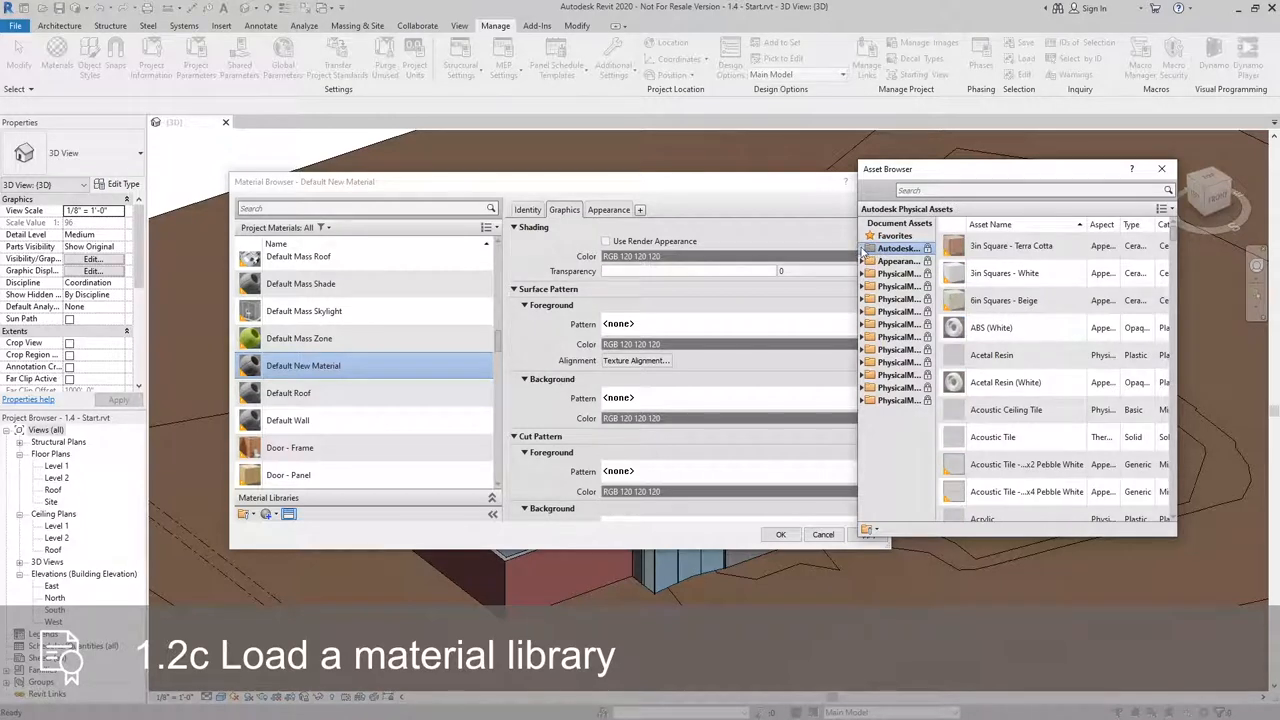
{"action": "left_click", "coordinate": [861, 247]}
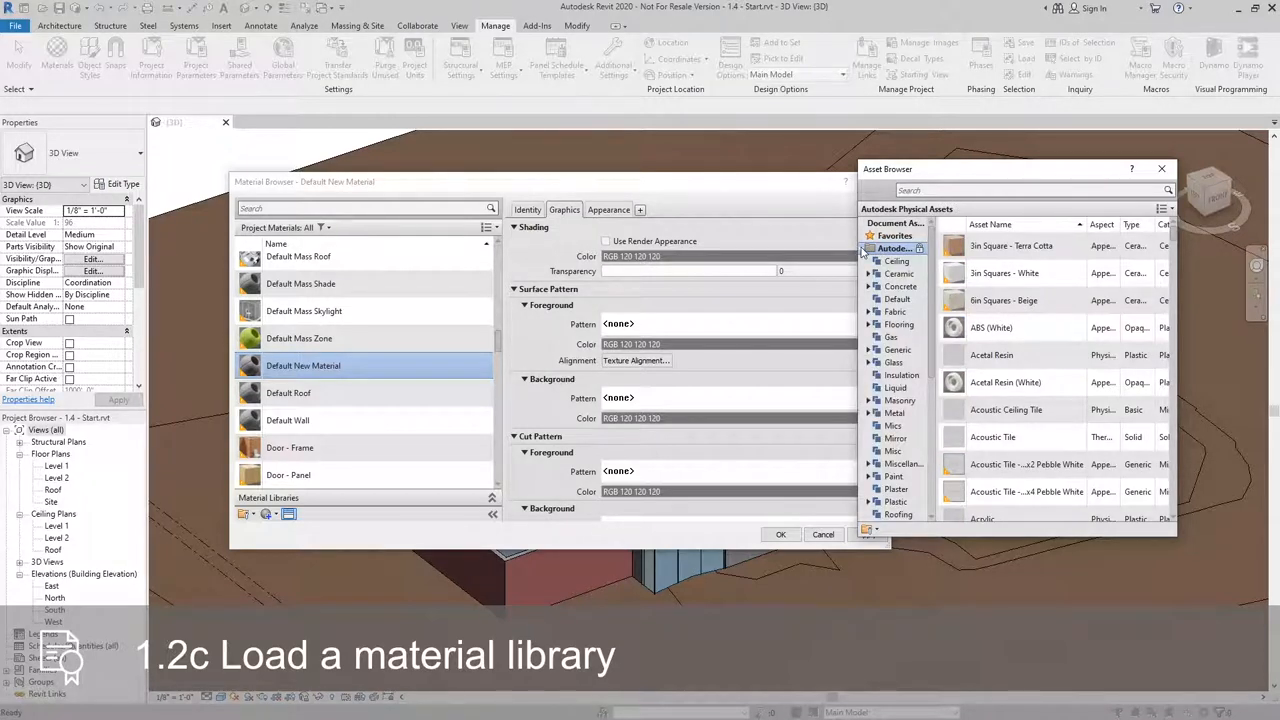
{"action": "mouse_move", "coordinate": [898, 418]}
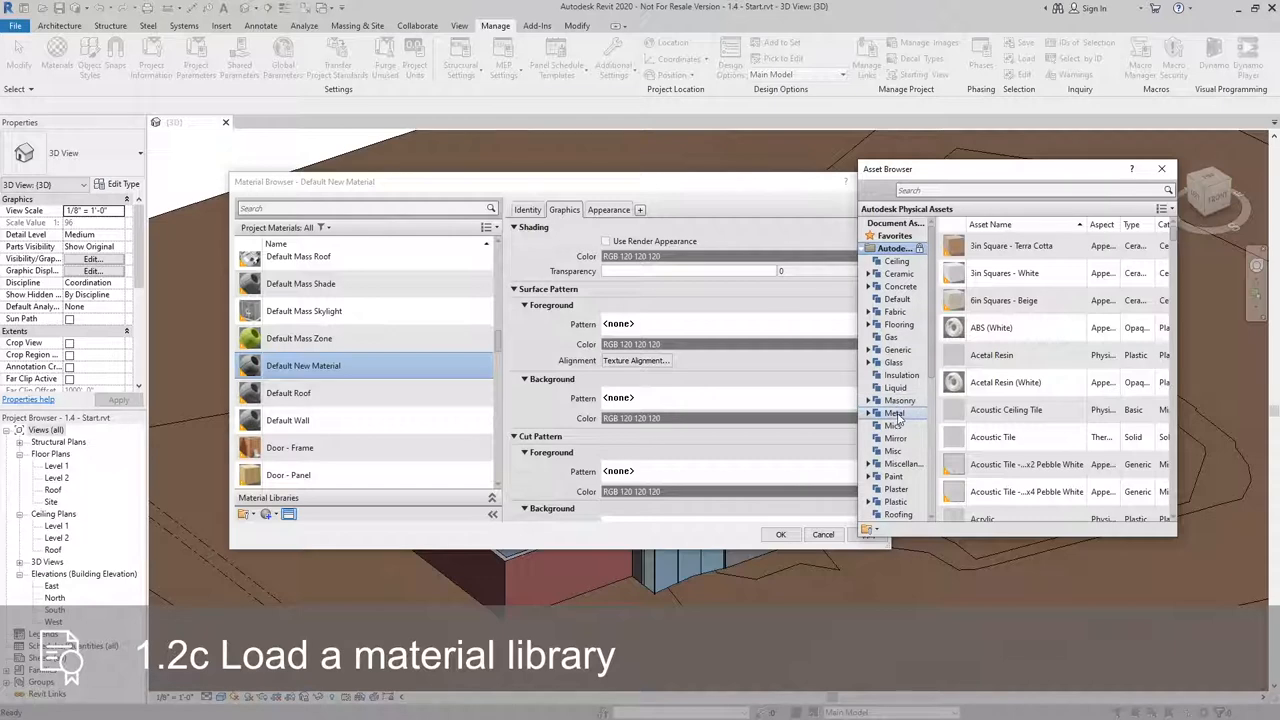
{"action": "left_click", "coordinate": [894, 413]}
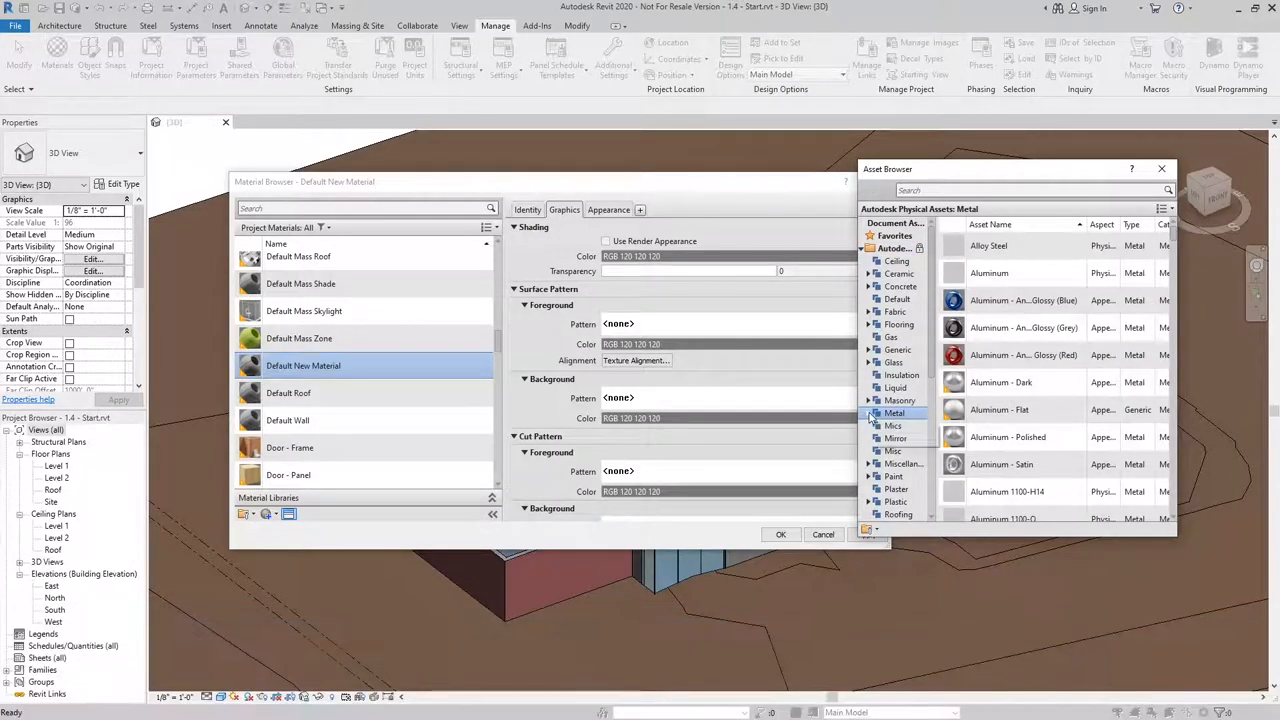
{"action": "left_click", "coordinate": [883, 412]}
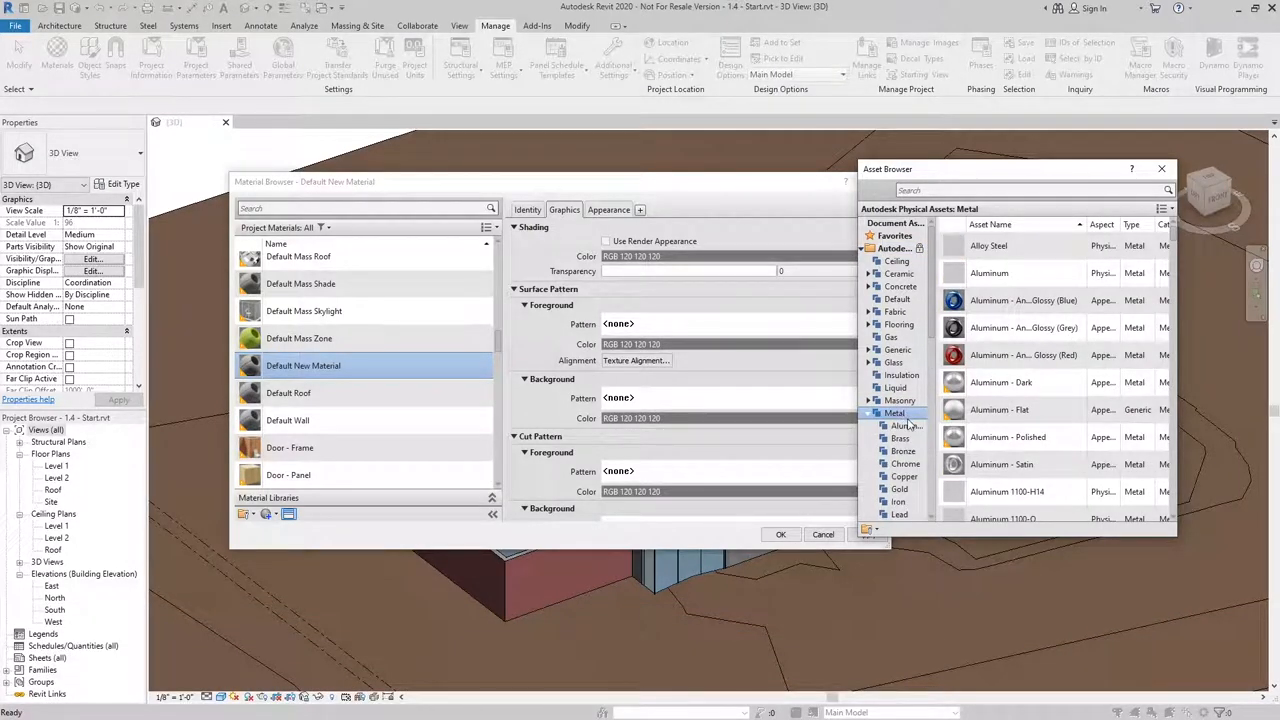
{"action": "mouse_move", "coordinate": [905, 426]}
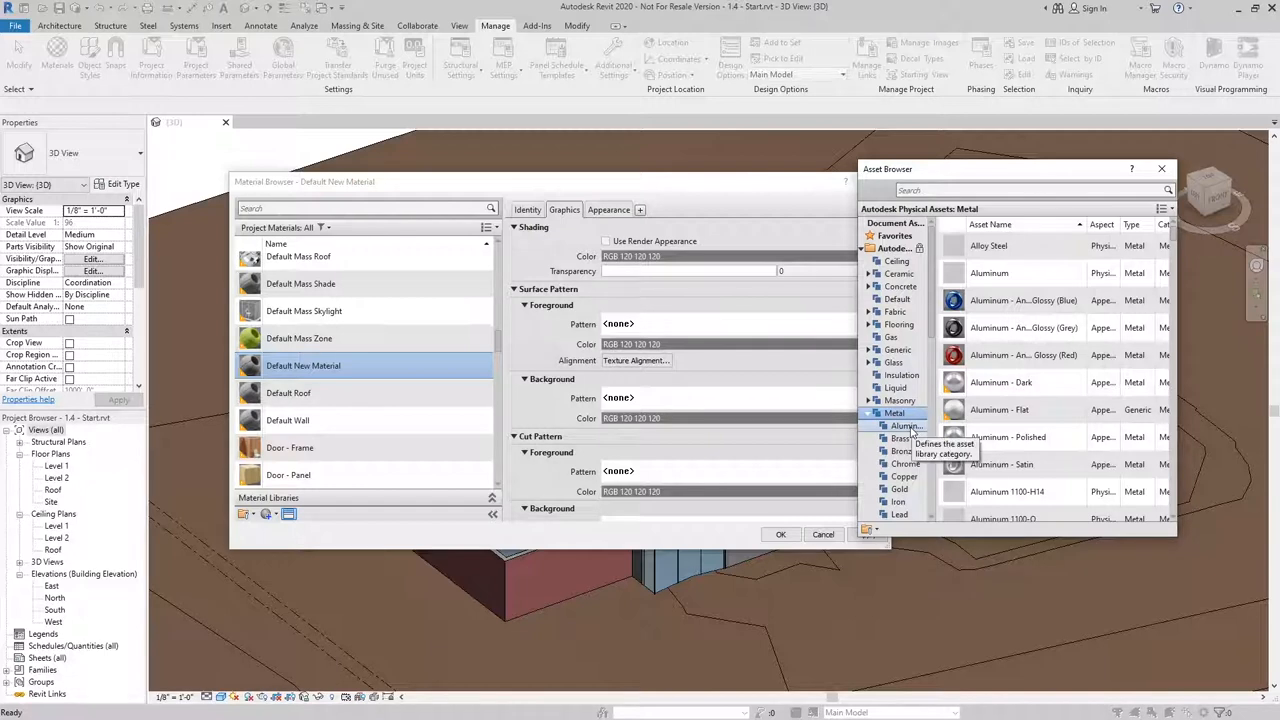
{"action": "left_click", "coordinate": [905, 425]}
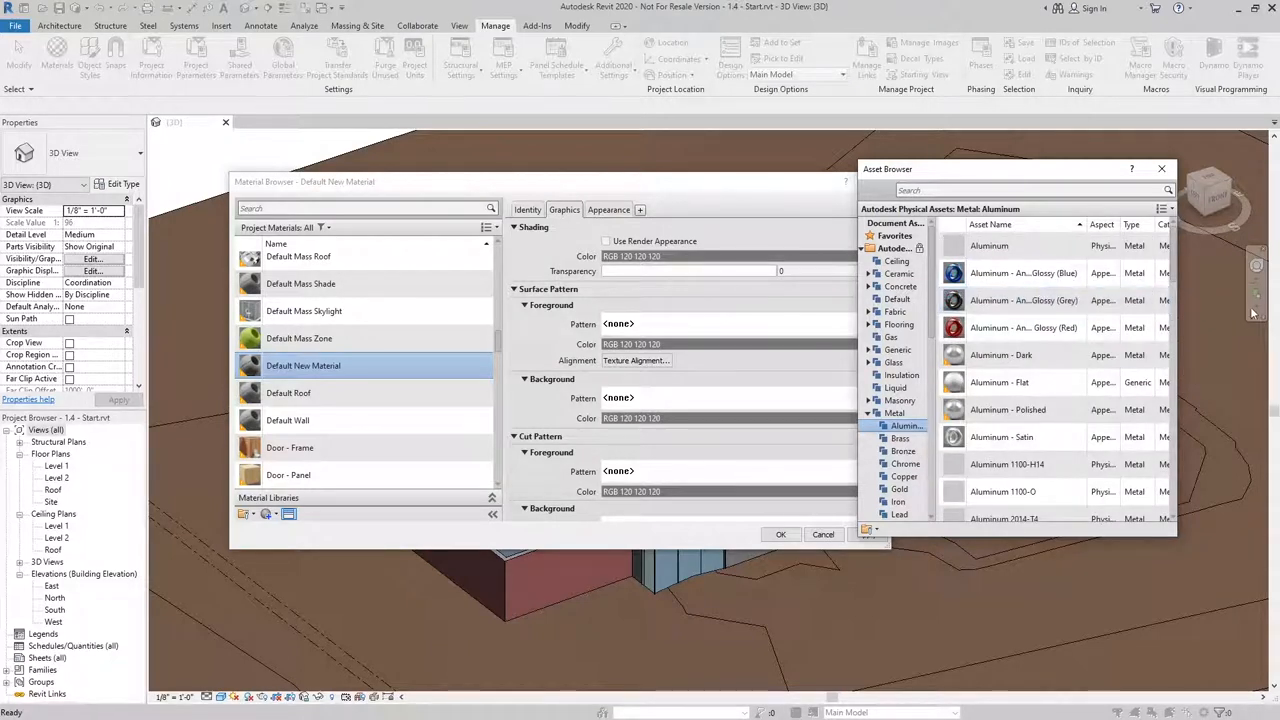
{"action": "left_click", "coordinate": [1020, 246]}
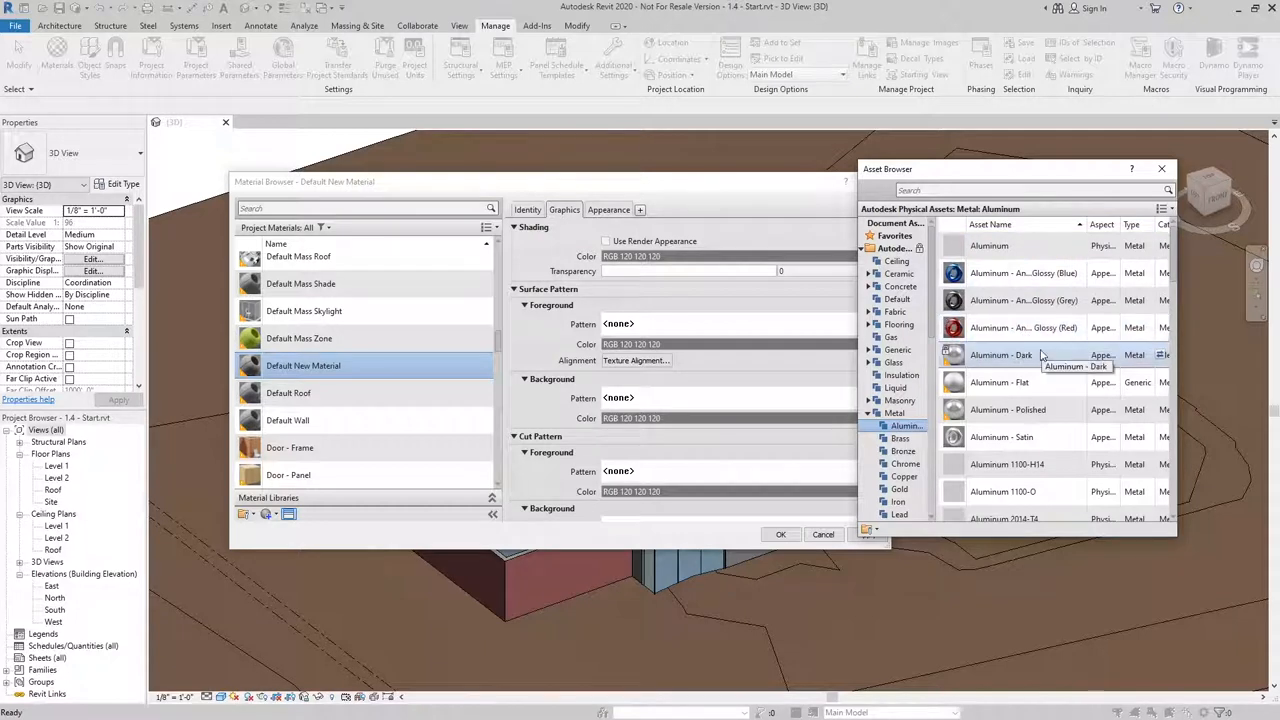
{"action": "mouse_move", "coordinate": [1055, 357]}
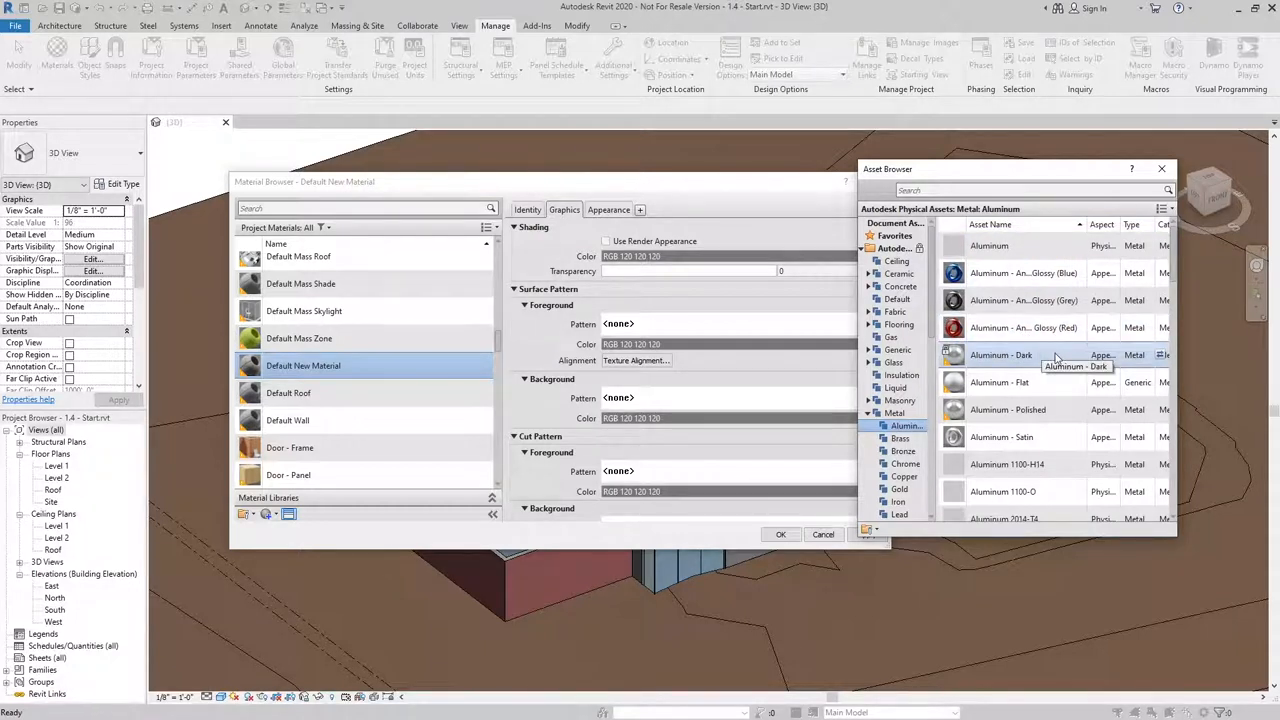
{"action": "mouse_move", "coordinate": [1068, 382]}
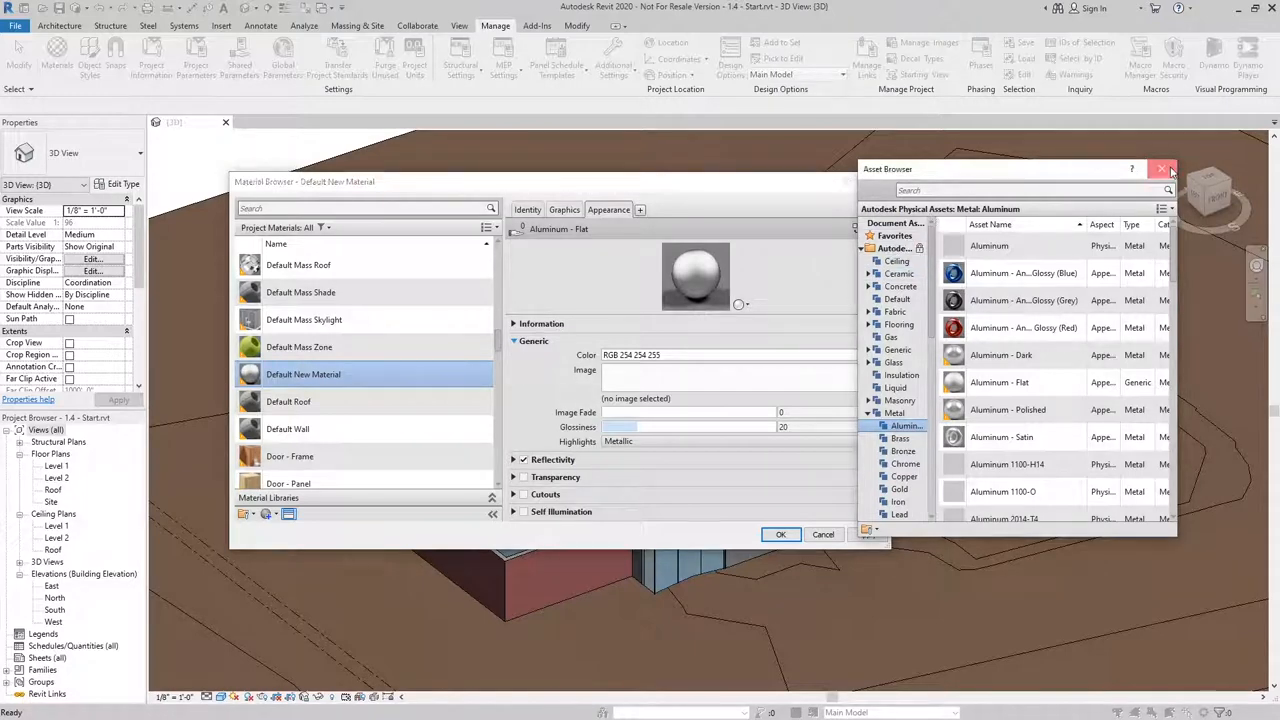
- Close the Asset Browser and set the appearance colour to beige RGB 203 188 169
{"action": "left_click", "coordinate": [1162, 169]}
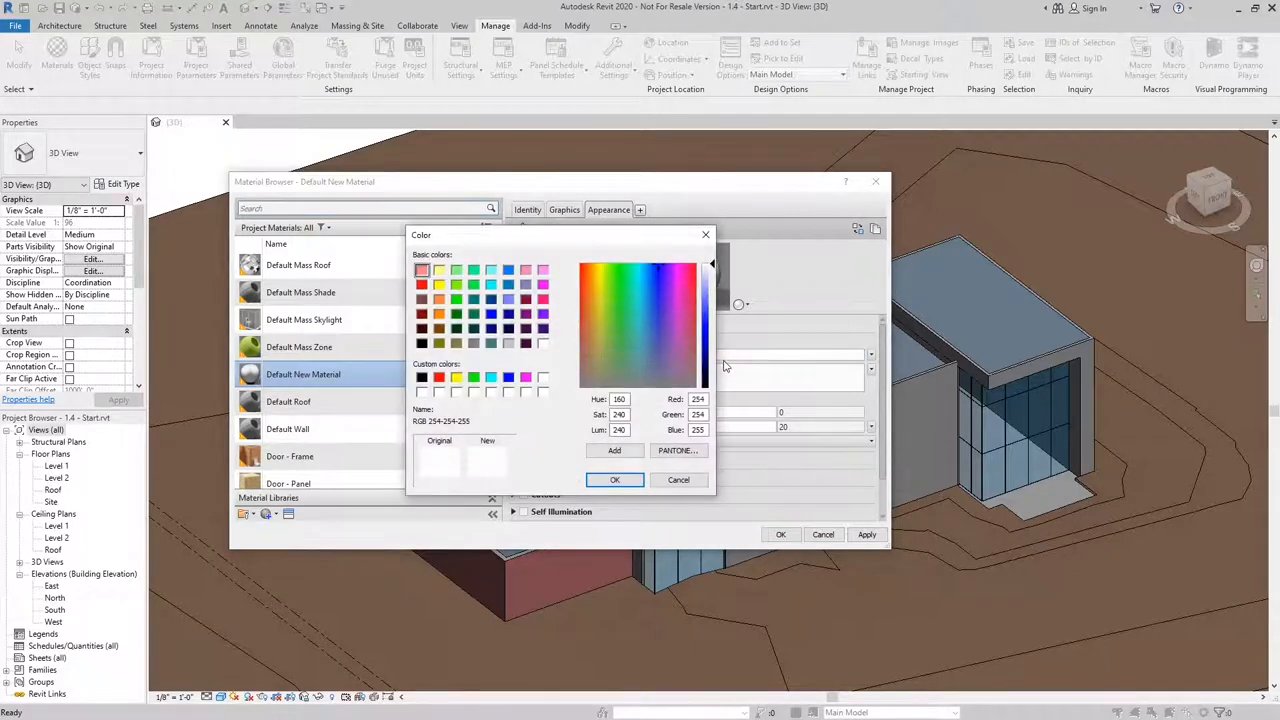
{"action": "mouse_move", "coordinate": [625, 243]}
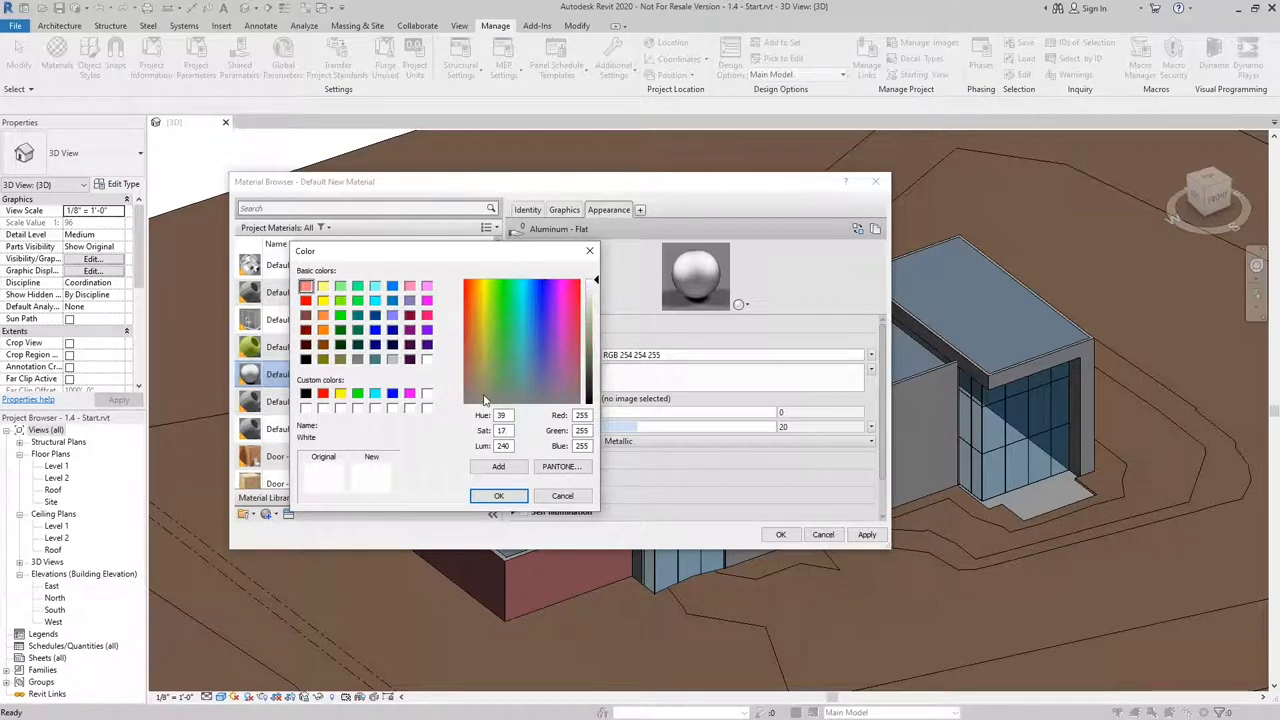
{"action": "left_click", "coordinate": [485, 374]}
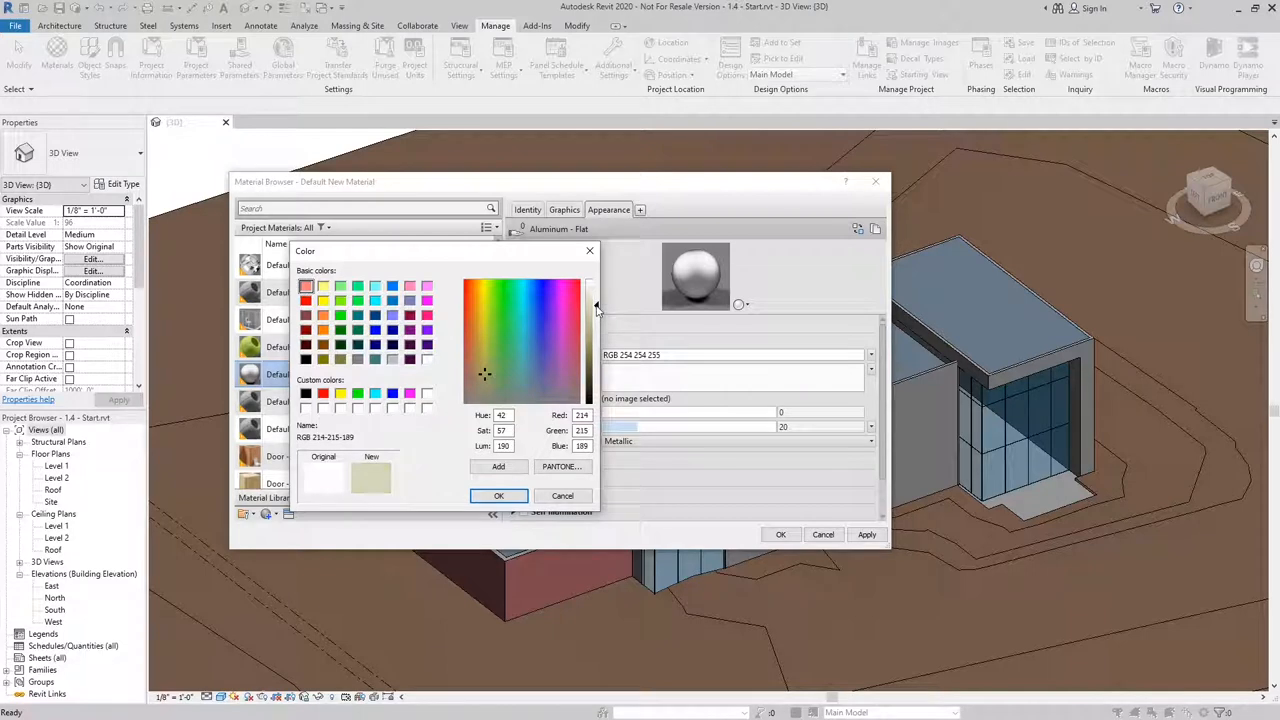
{"action": "left_click", "coordinate": [473, 374]}
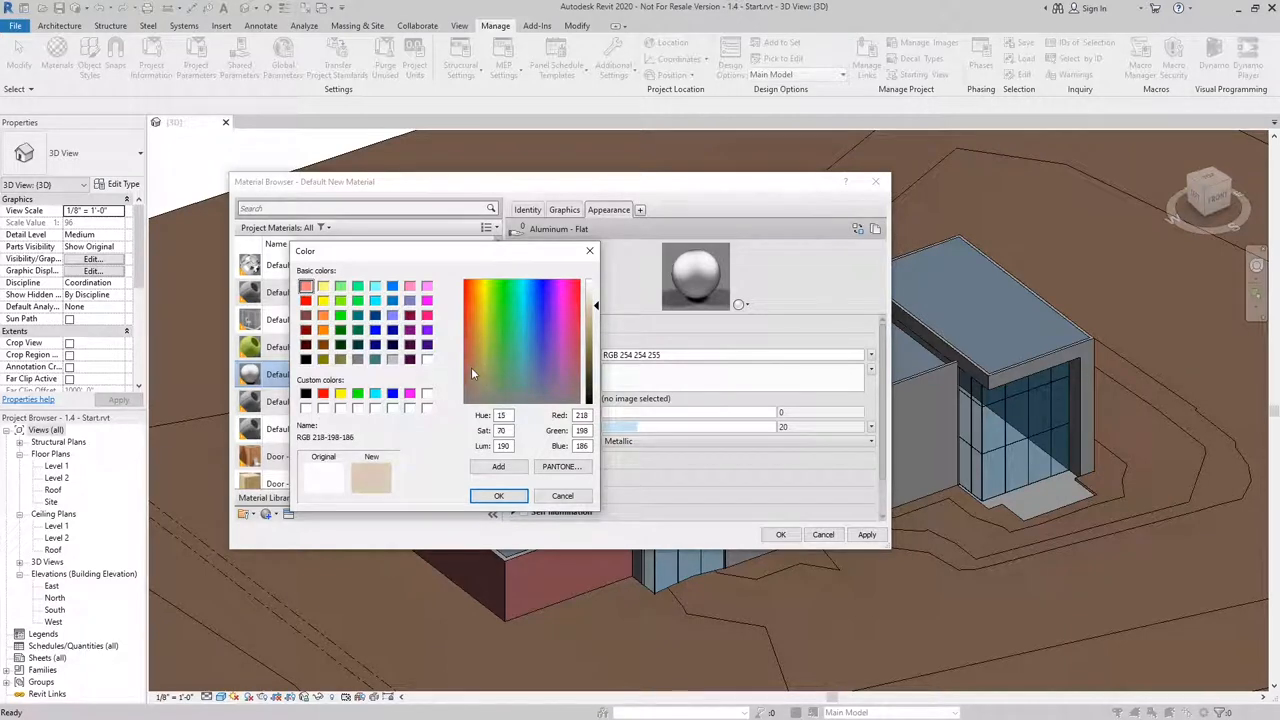
{"action": "left_click", "coordinate": [475, 380]}
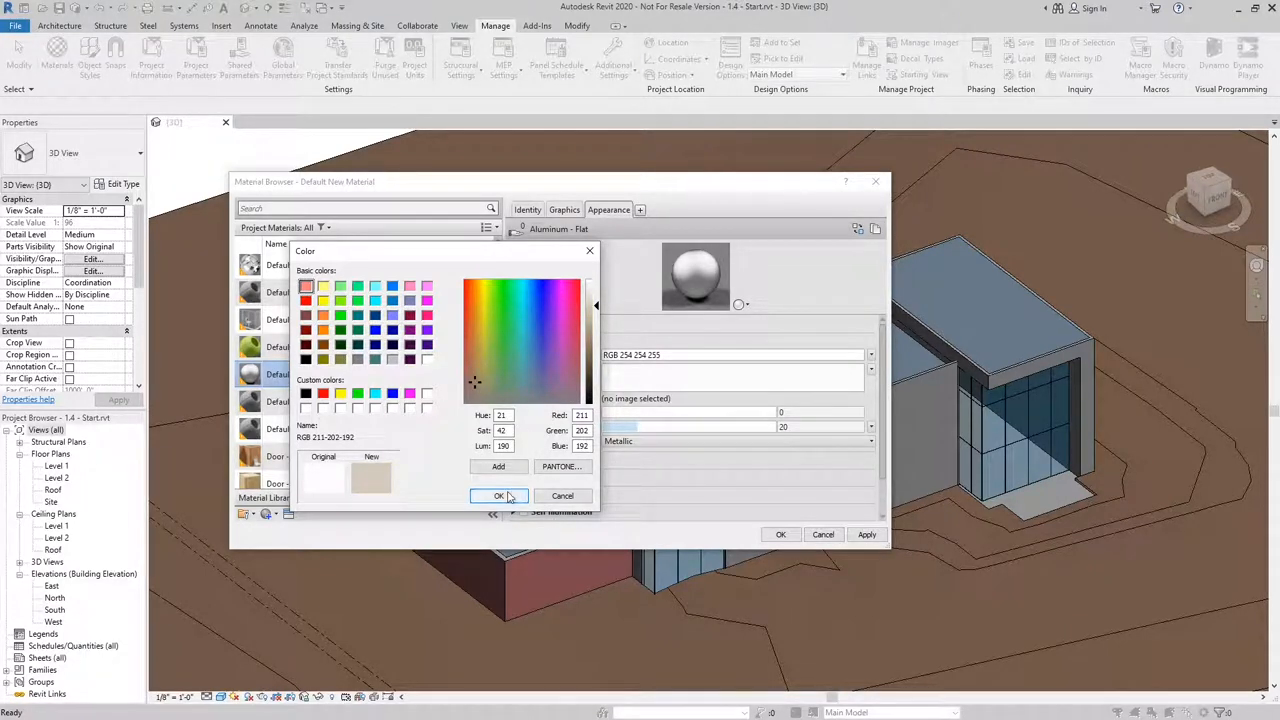
{"action": "left_click", "coordinate": [499, 496]}
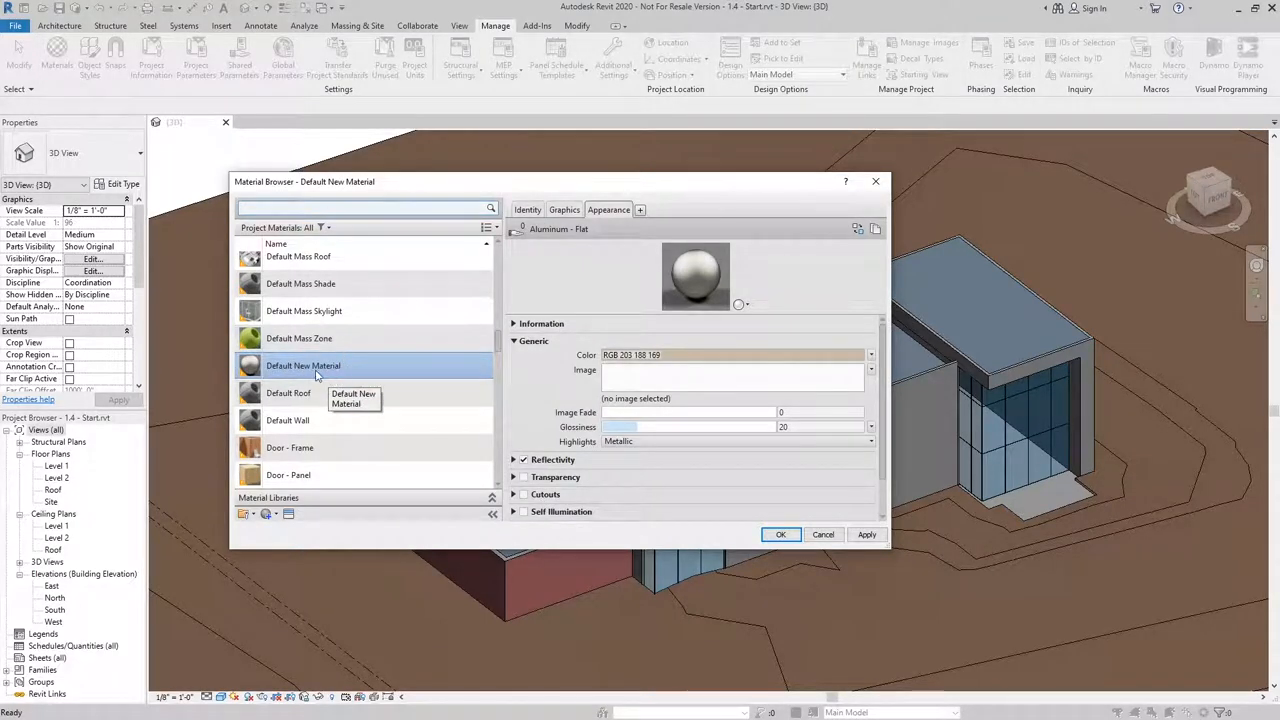
- Rename Default New Material to 'Metal Panel'
{"action": "right_click", "coordinate": [303, 365]}
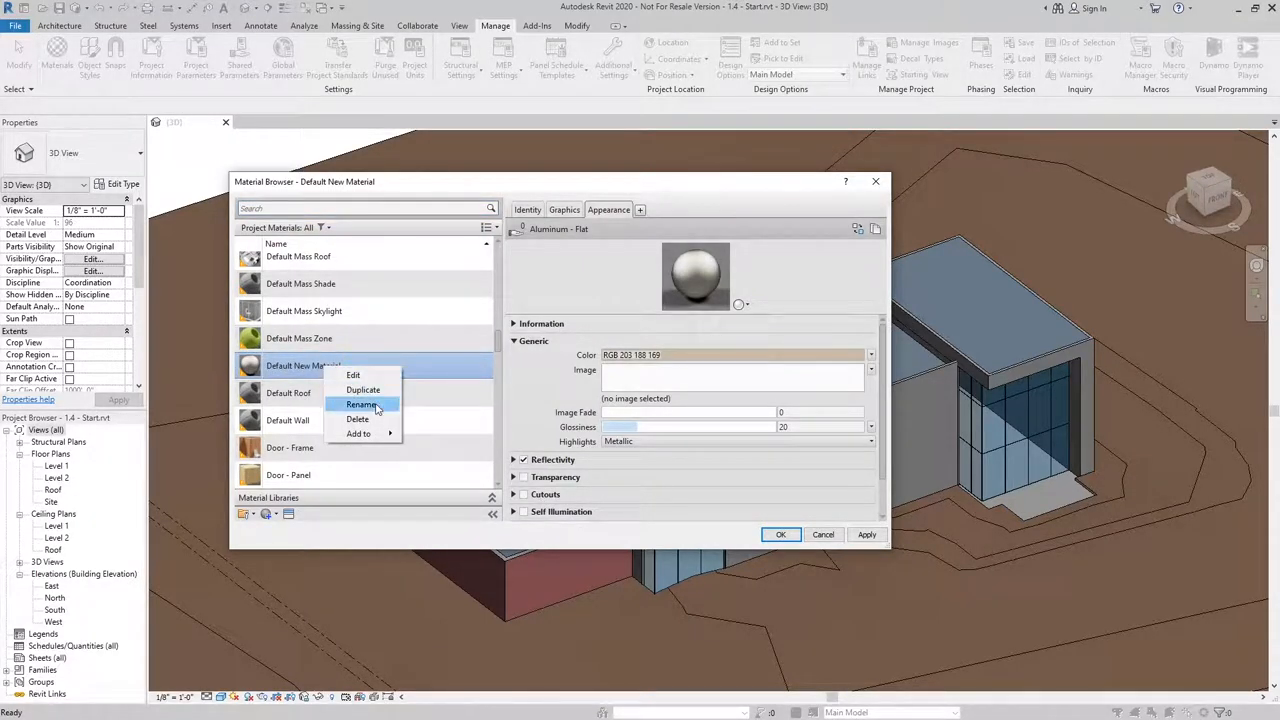
{"action": "left_click", "coordinate": [361, 404]}
{"action": "type", "text": "M"}
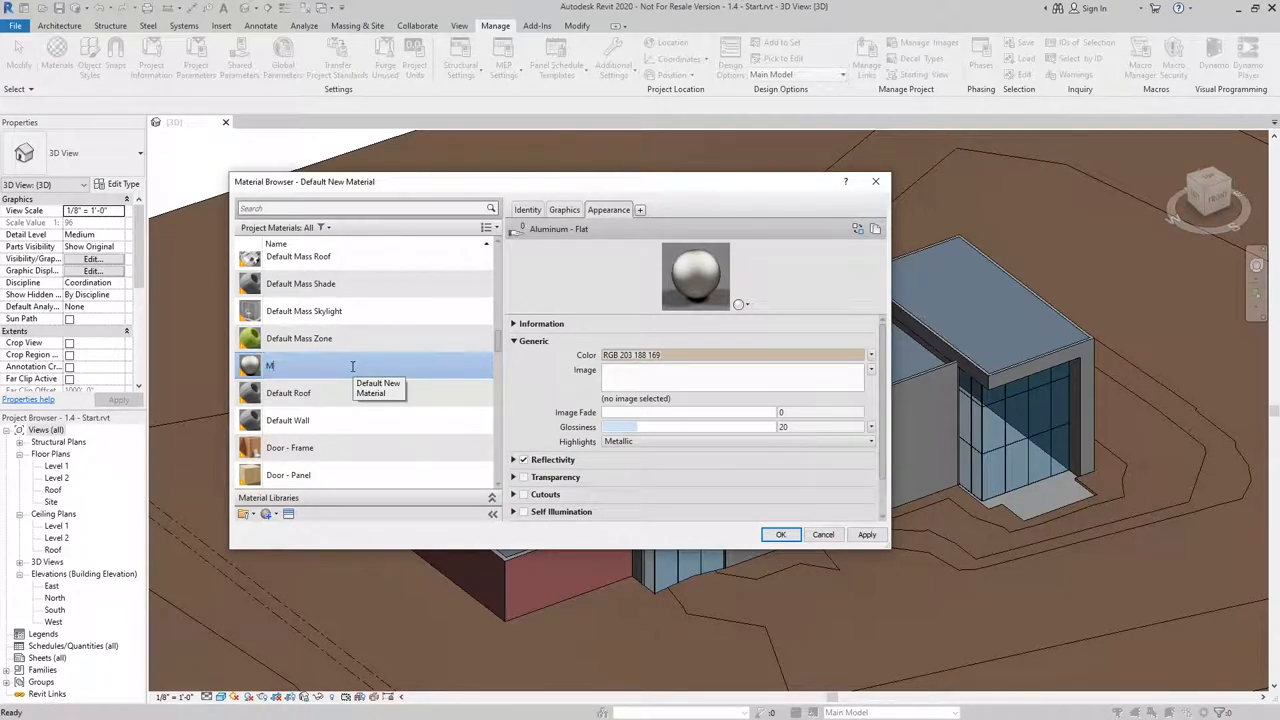
{"action": "type", "text": "etal"}
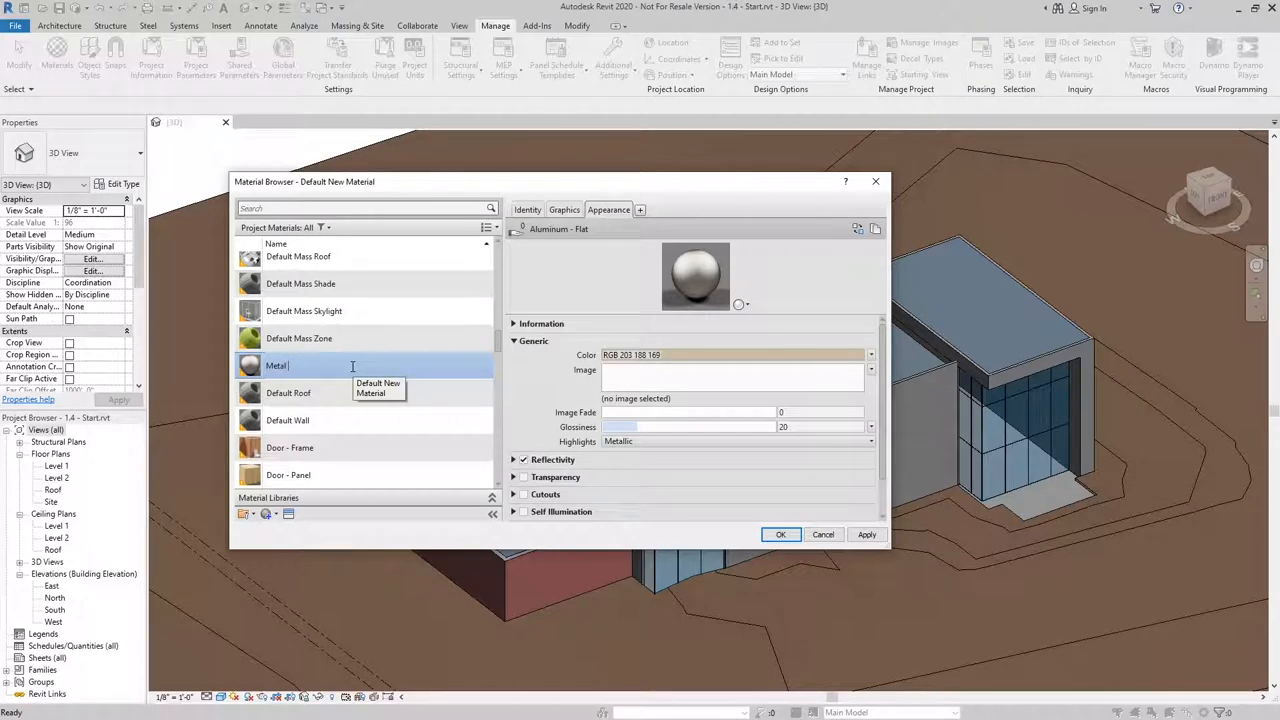
{"action": "type", "text": "Panel"}
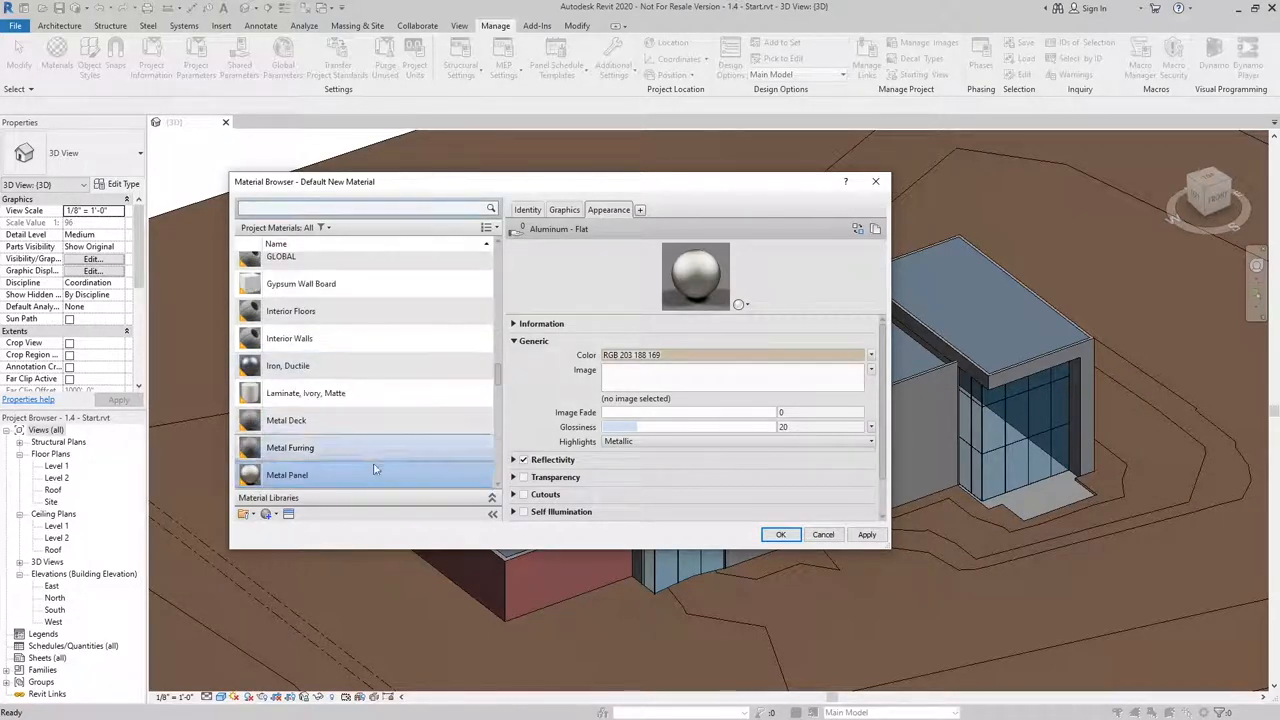
{"action": "mouse_move", "coordinate": [388, 420]}
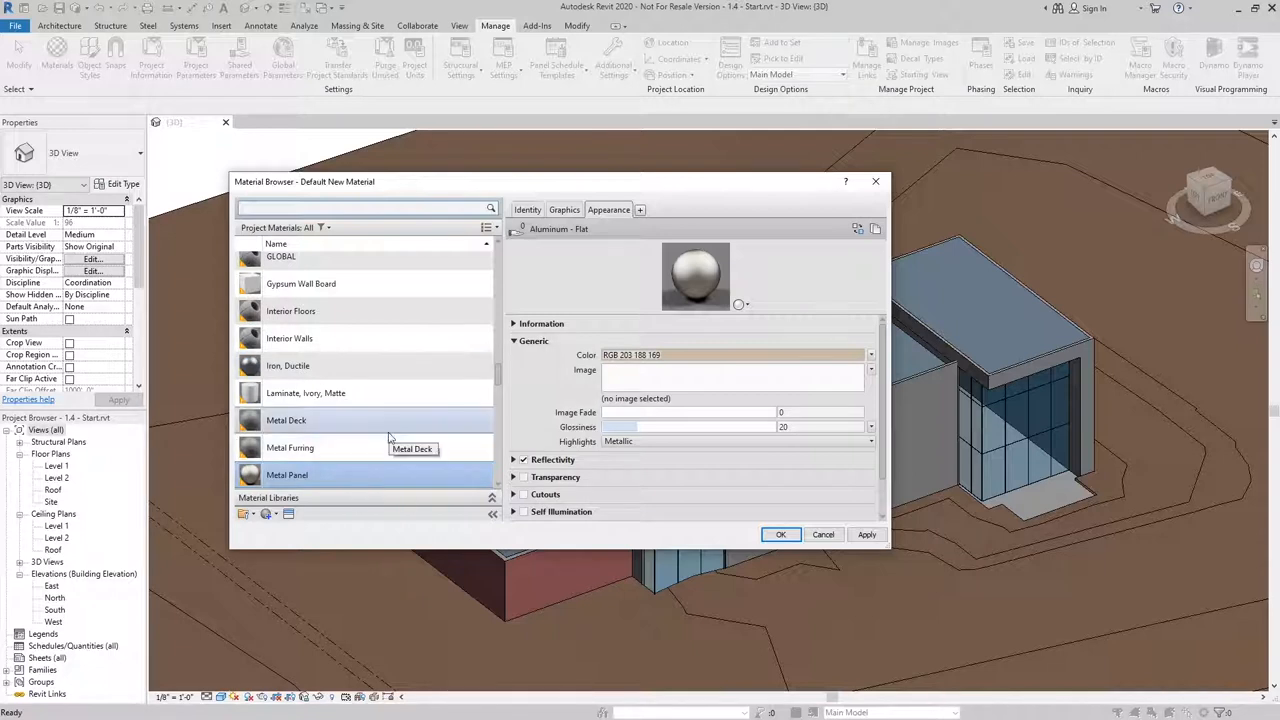
- Search the materials for 'glass' and select the Glass material
{"action": "scroll", "scroll_direction": "down", "scroll_amount": 3}
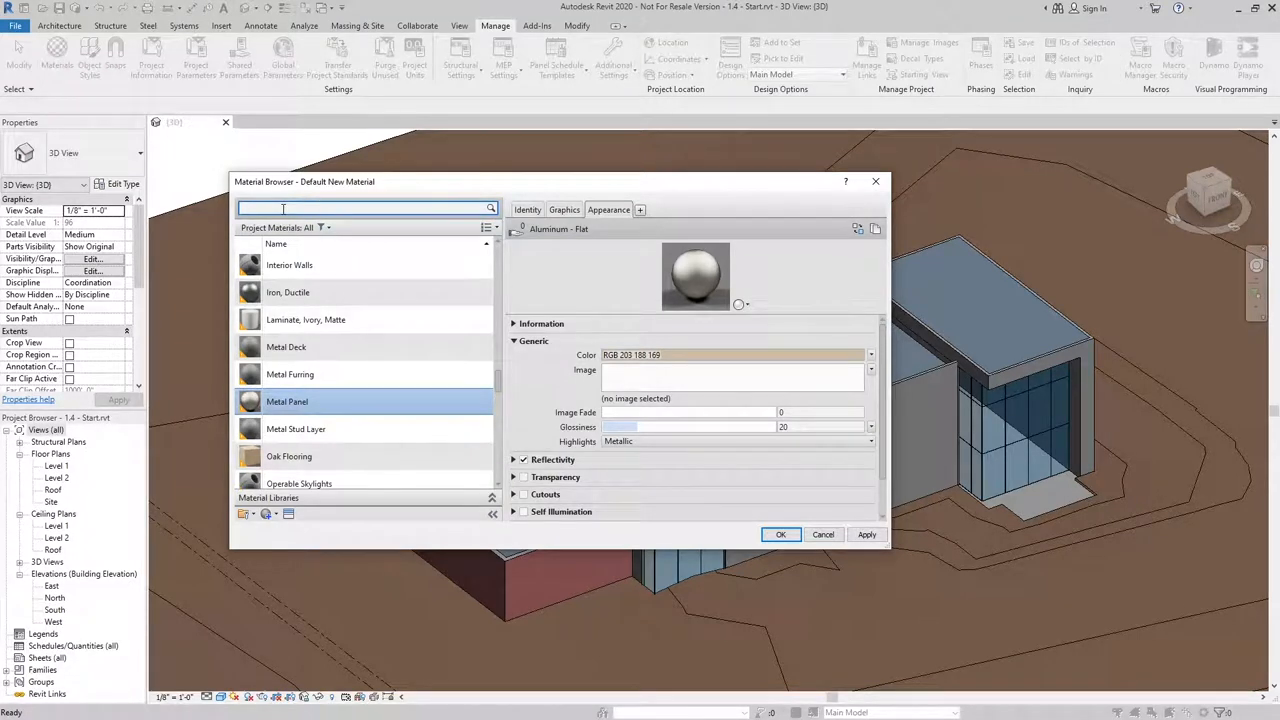
{"action": "mouse_move", "coordinate": [339, 207]}
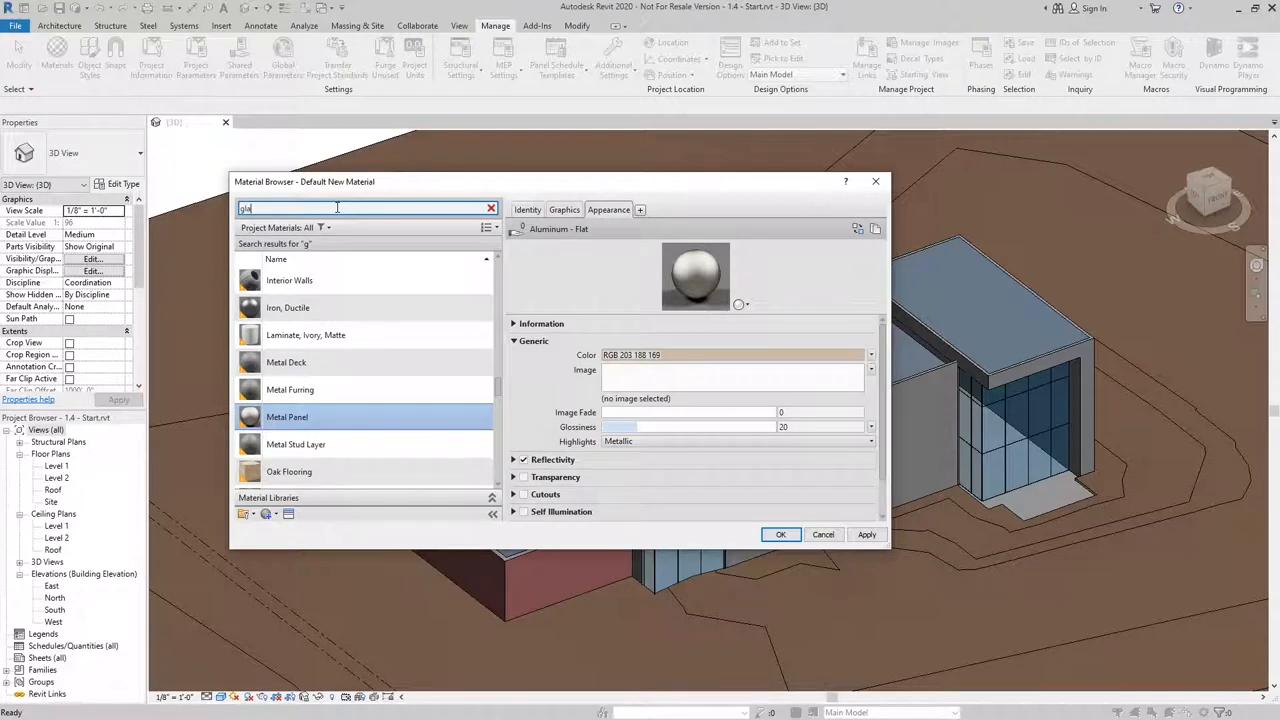
{"action": "type", "text": "glass"}
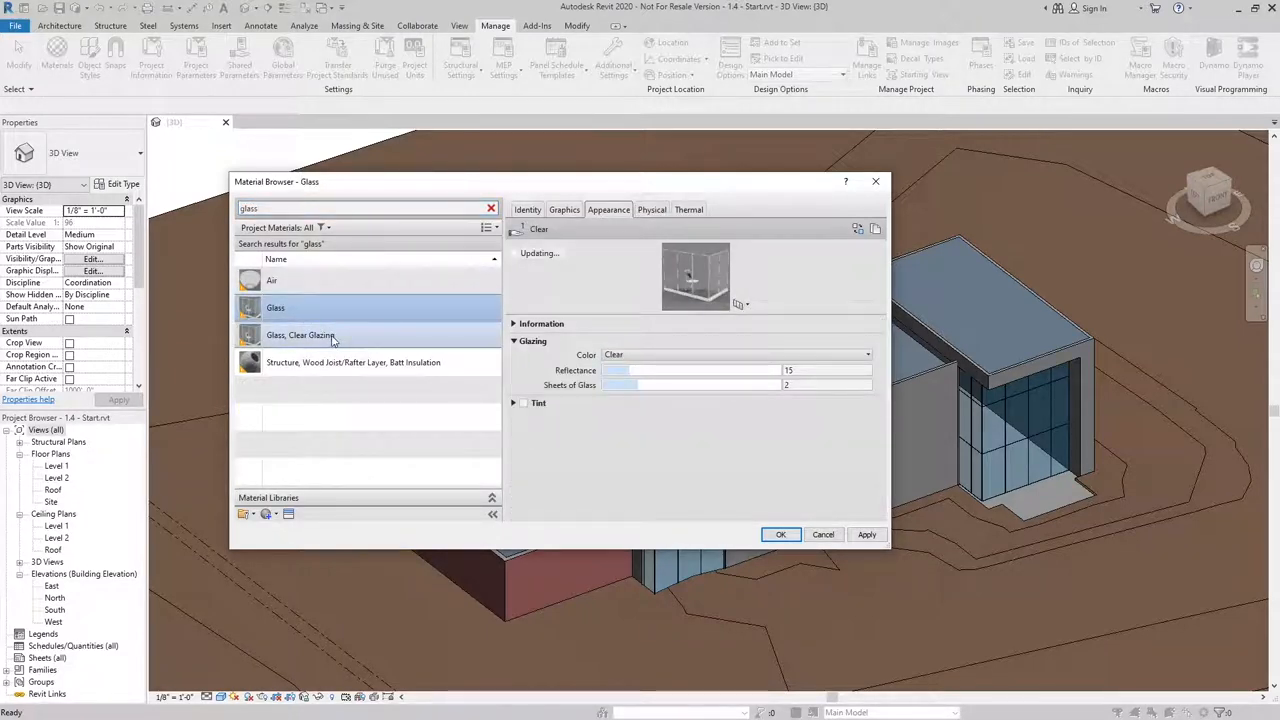
{"action": "left_click", "coordinate": [300, 335]}
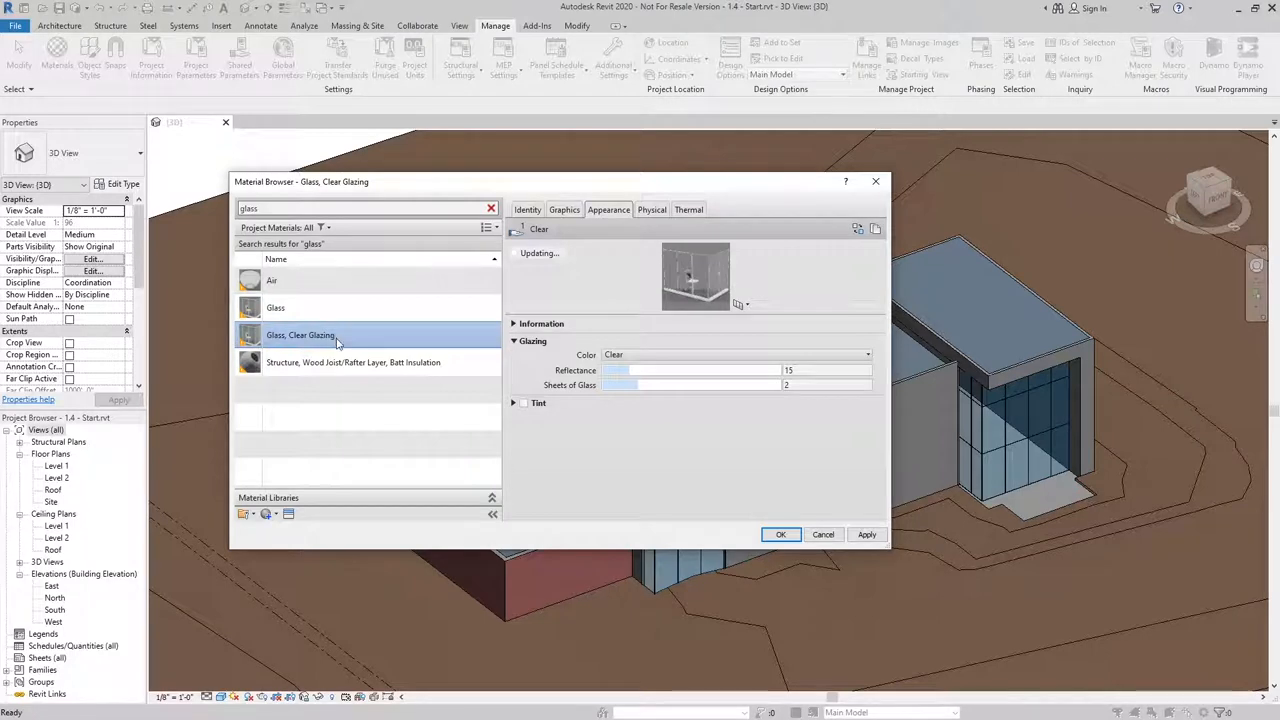
{"action": "left_click", "coordinate": [275, 308]}
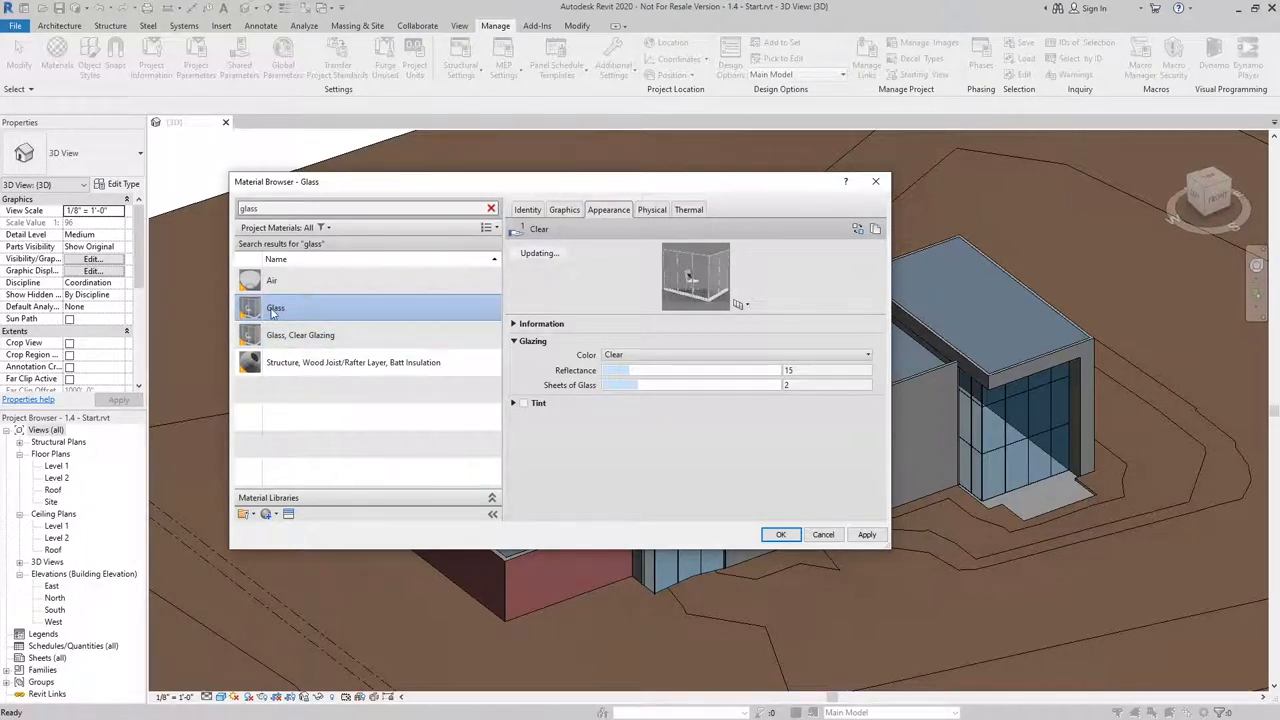
- Give Glass the Dark Bronze Reflective appearance, then select Glass, Clear Glazing
{"action": "left_click", "coordinate": [858, 229]}
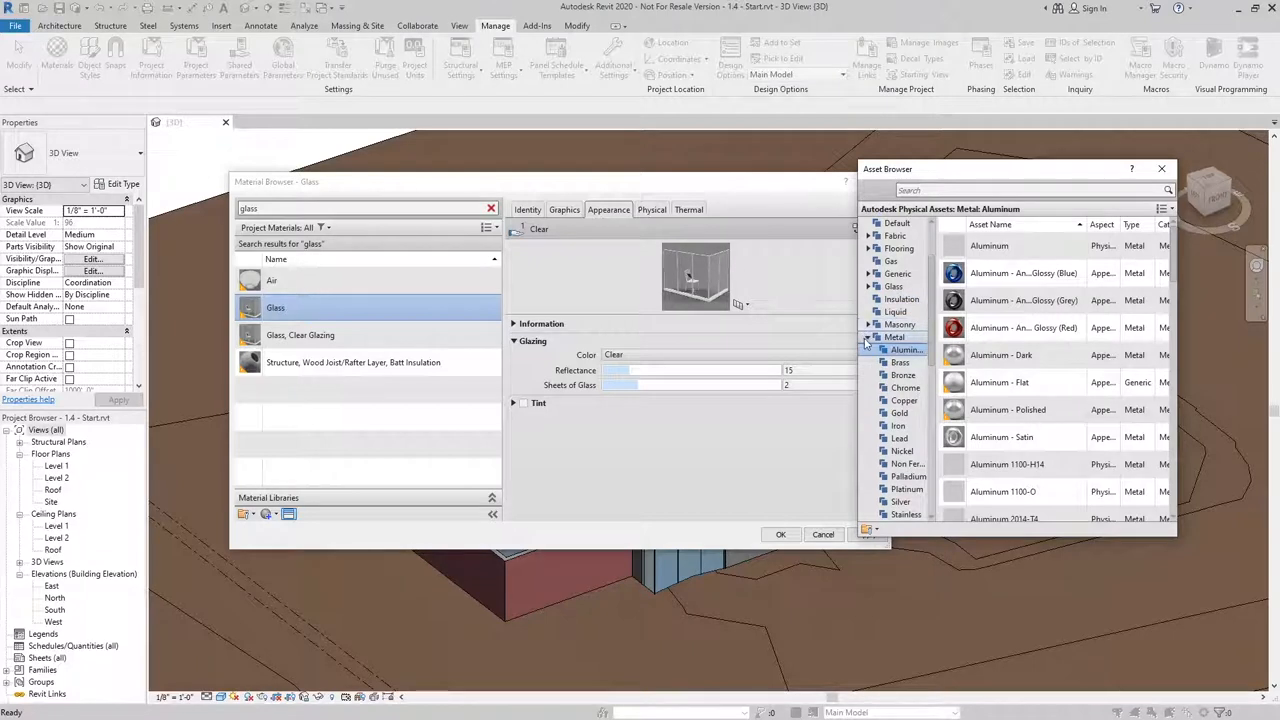
{"action": "scroll", "scroll_direction": "down", "scroll_amount": 3}
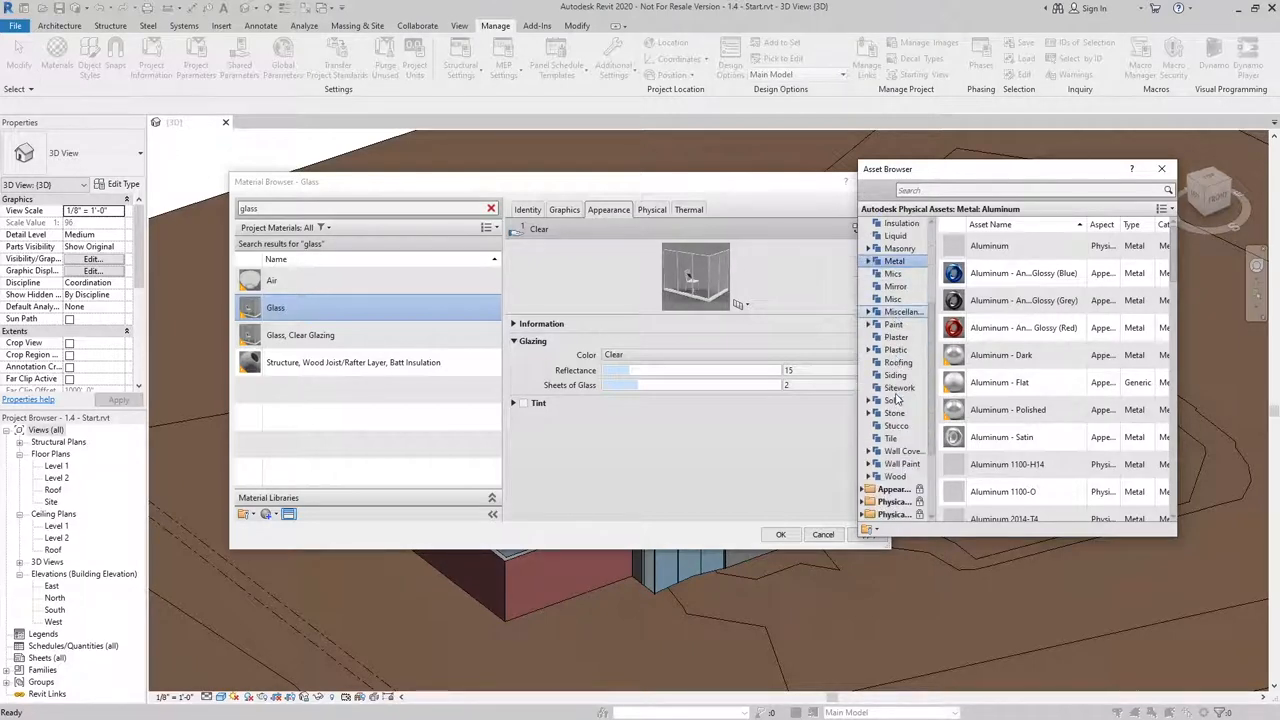
{"action": "scroll", "scroll_direction": "up", "scroll_amount": 3}
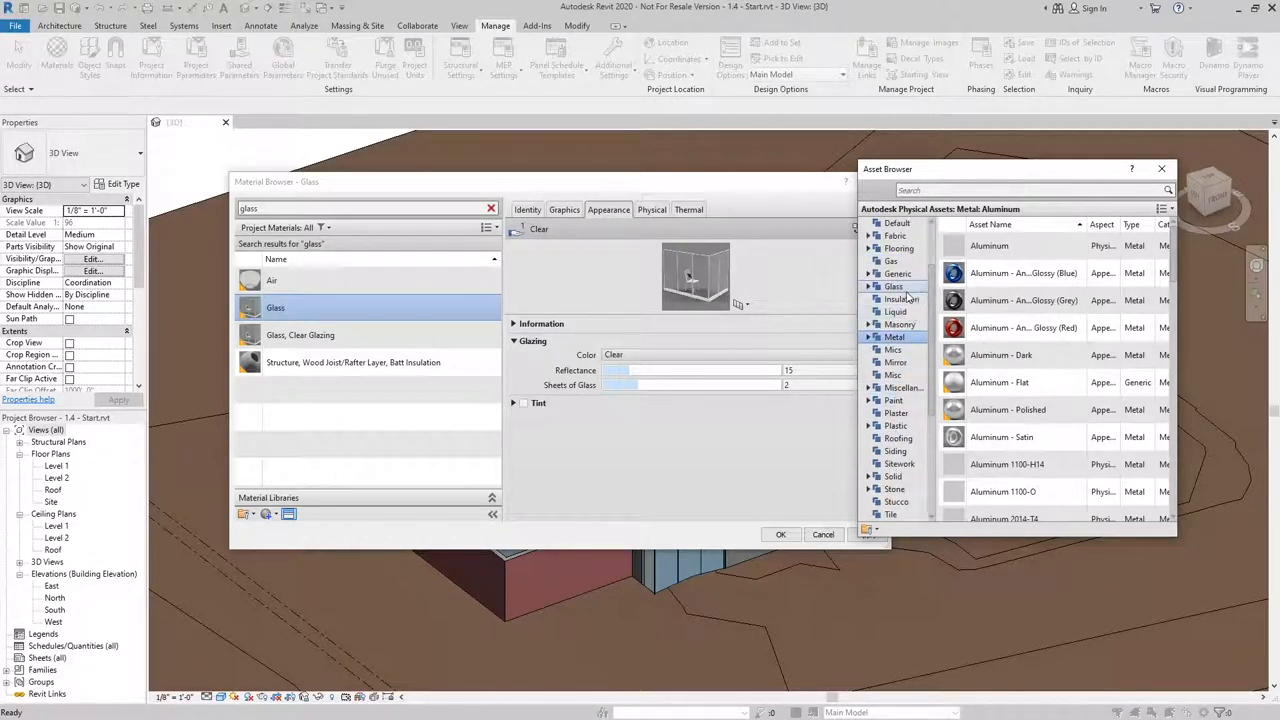
{"action": "left_click", "coordinate": [893, 286]}
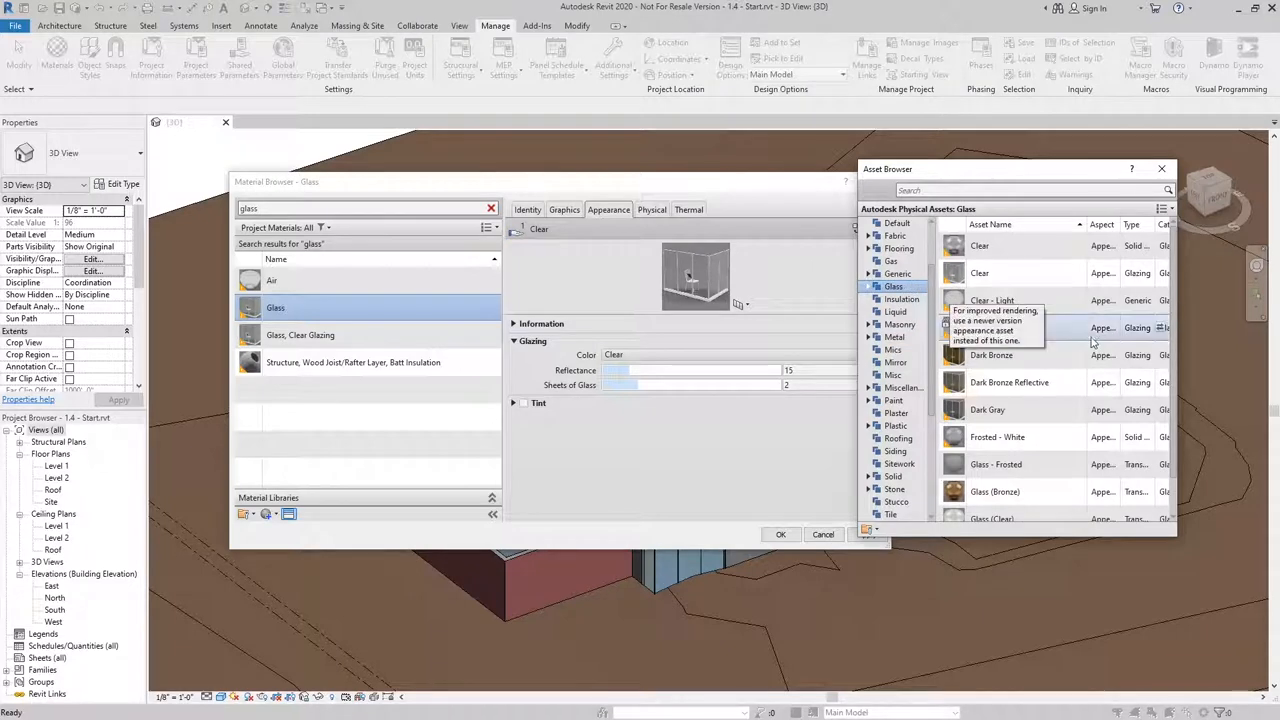
{"action": "mouse_move", "coordinate": [1058, 420]}
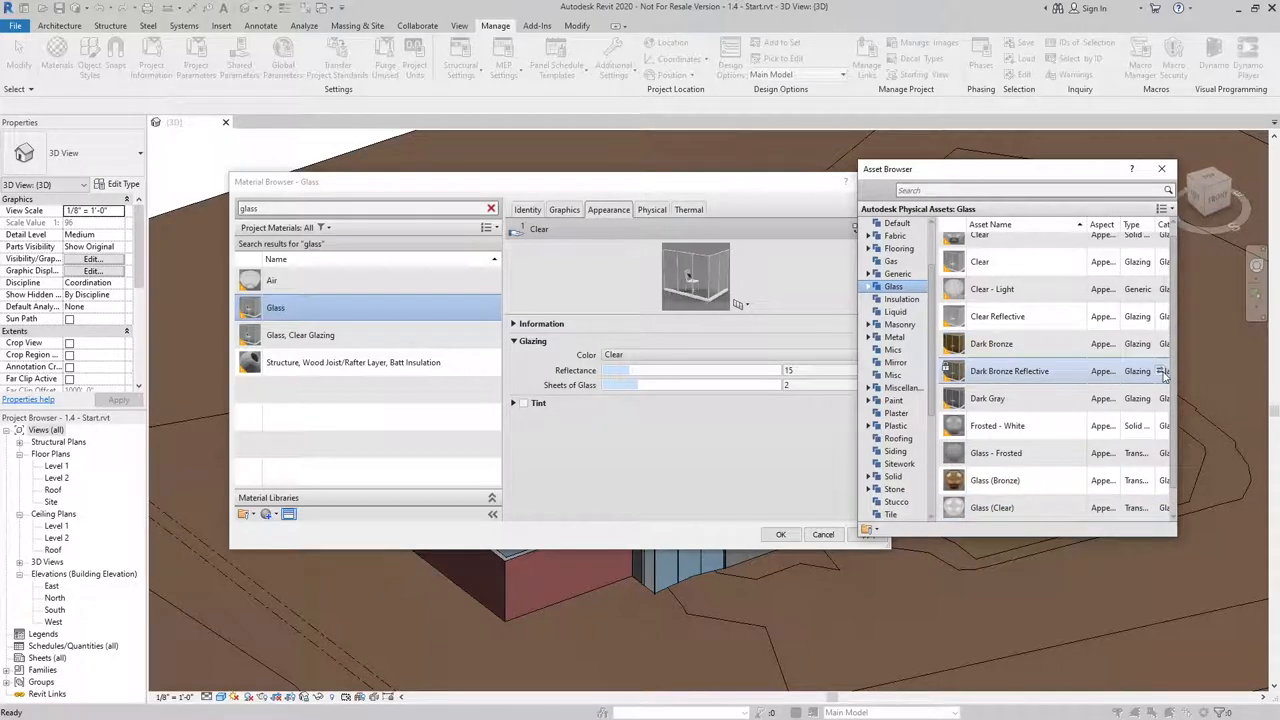
{"action": "left_click", "coordinate": [1163, 371]}
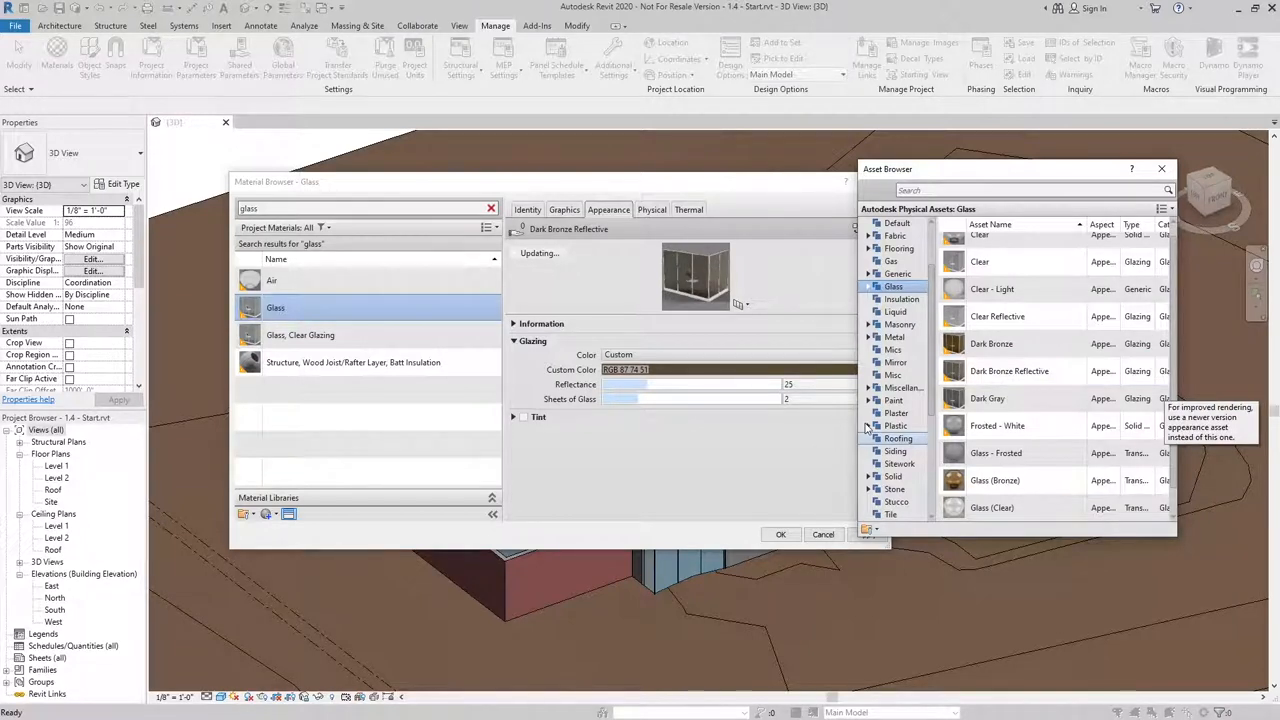
{"action": "left_click", "coordinate": [300, 335]}
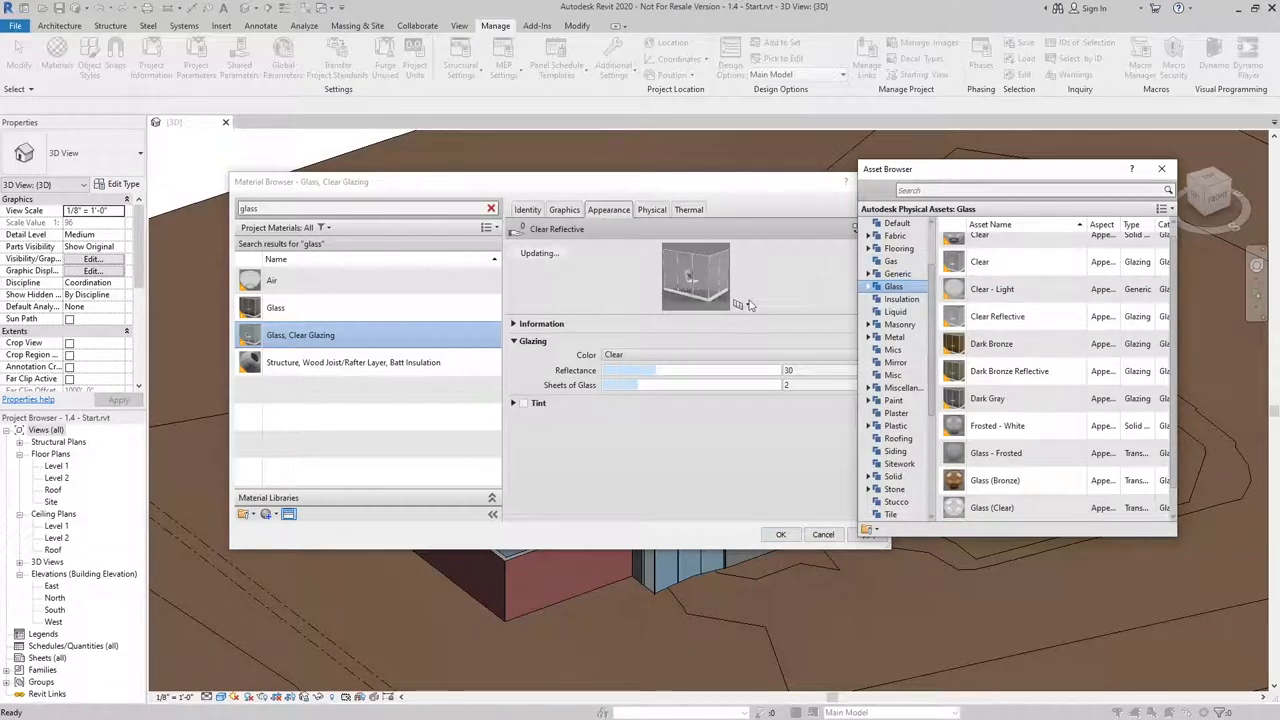
{"action": "mouse_move", "coordinate": [715, 255]}
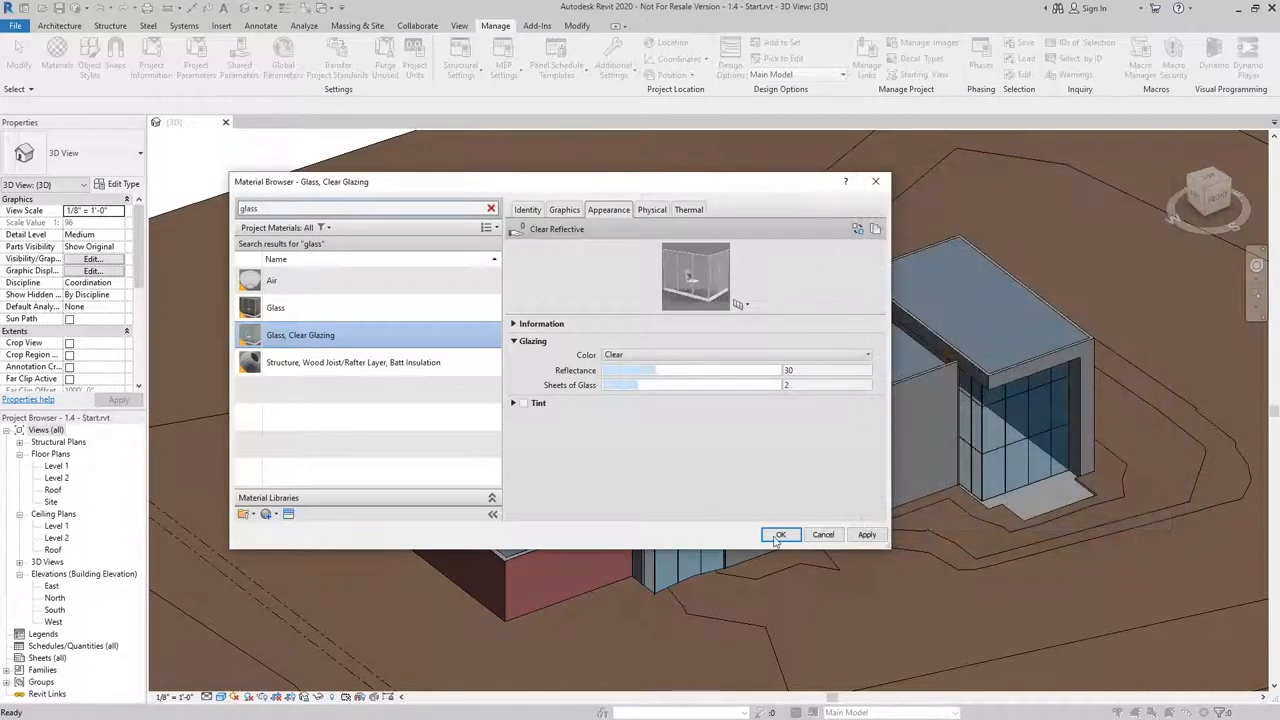
{"action": "mouse_move", "coordinate": [781, 534]}
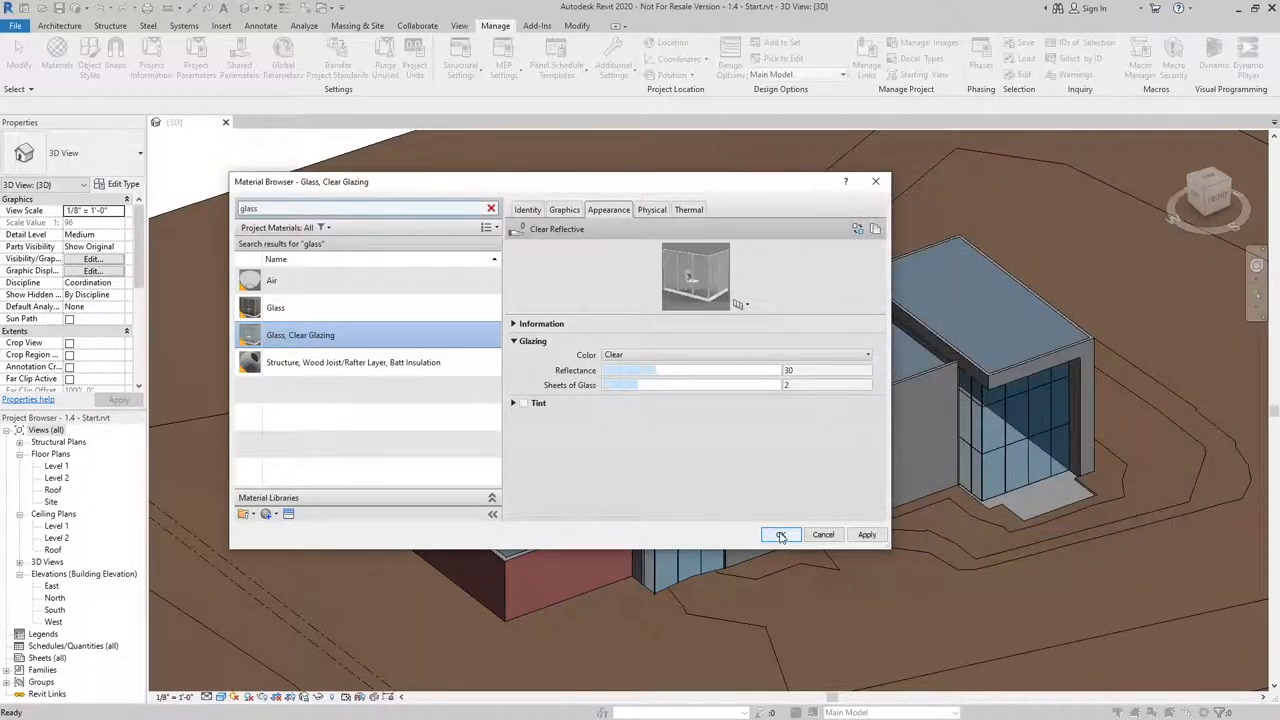
- Commit the material changes and pick Metal Panel in the Paint tool, searching 'metal'
{"action": "left_click", "coordinate": [781, 534]}
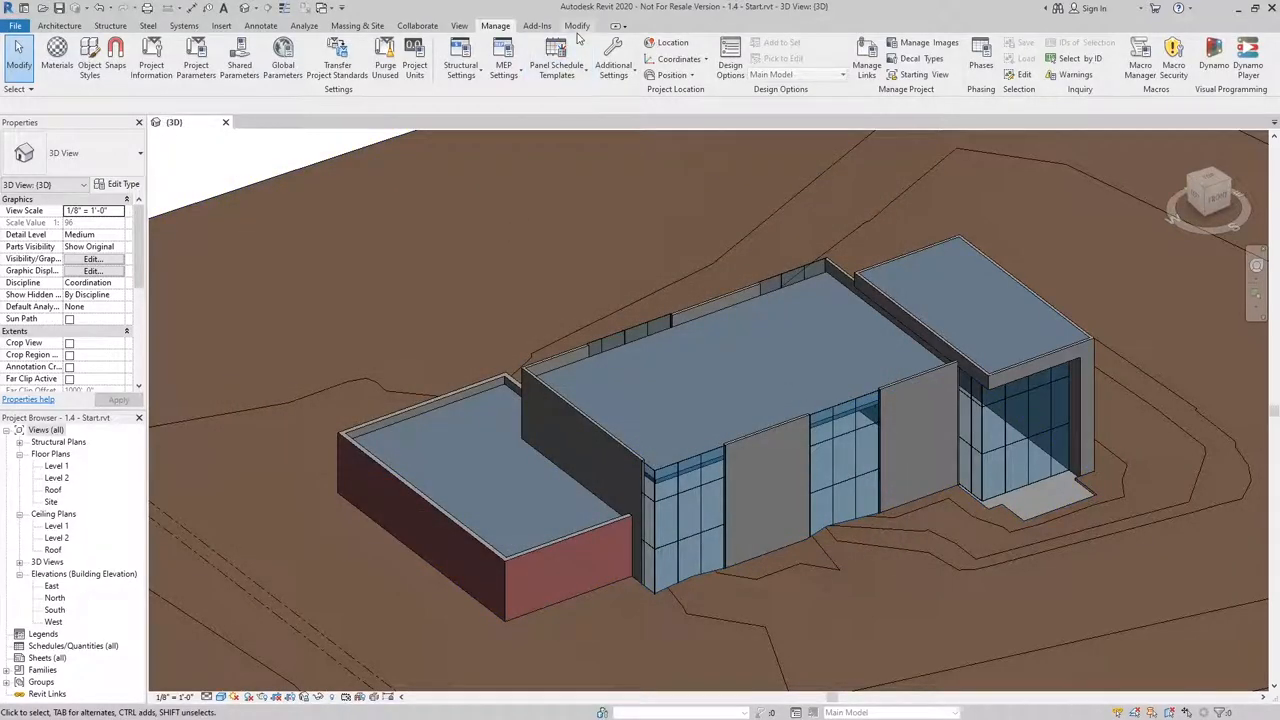
{"action": "left_click", "coordinate": [576, 25]}
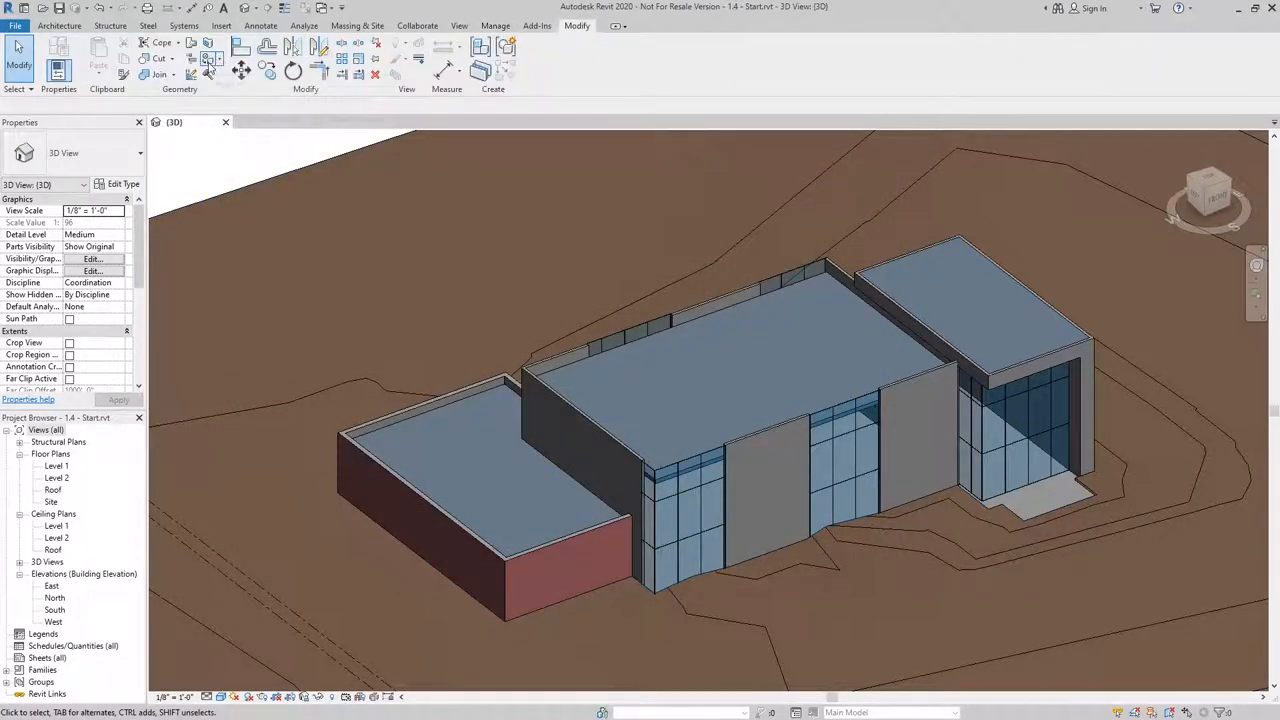
{"action": "left_click", "coordinate": [240, 70]}
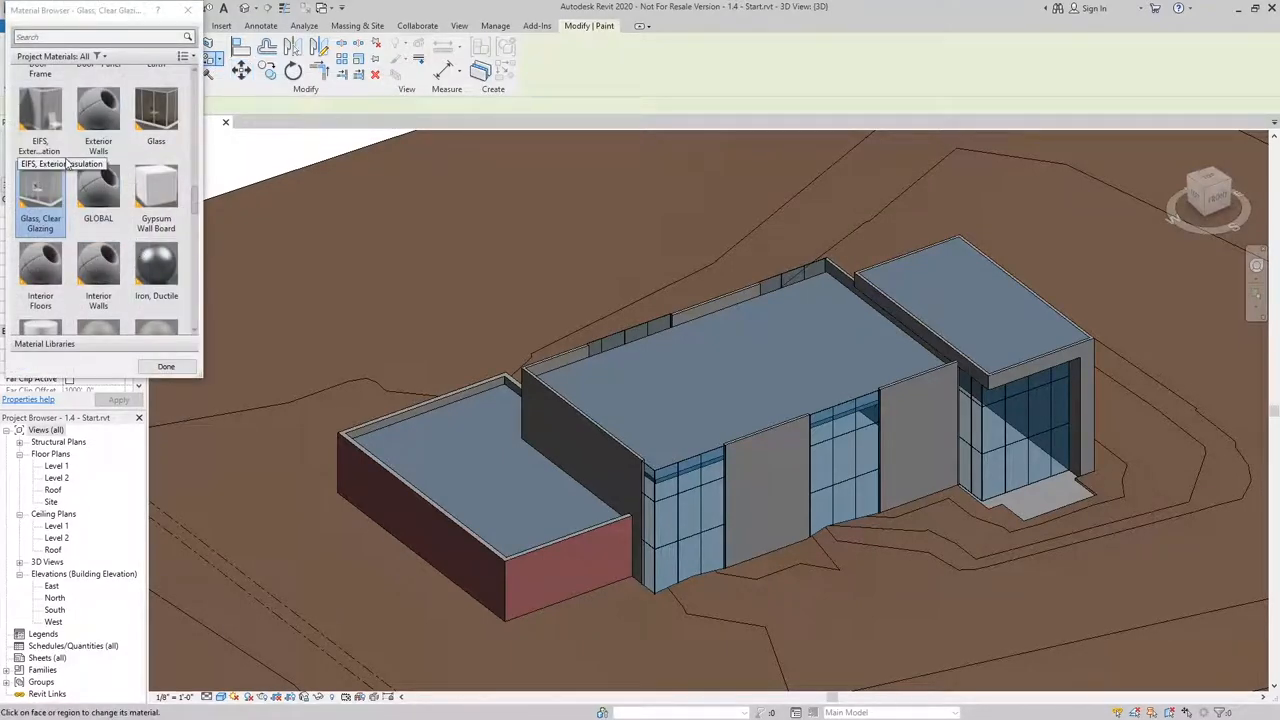
{"action": "mouse_move", "coordinate": [98, 100]}
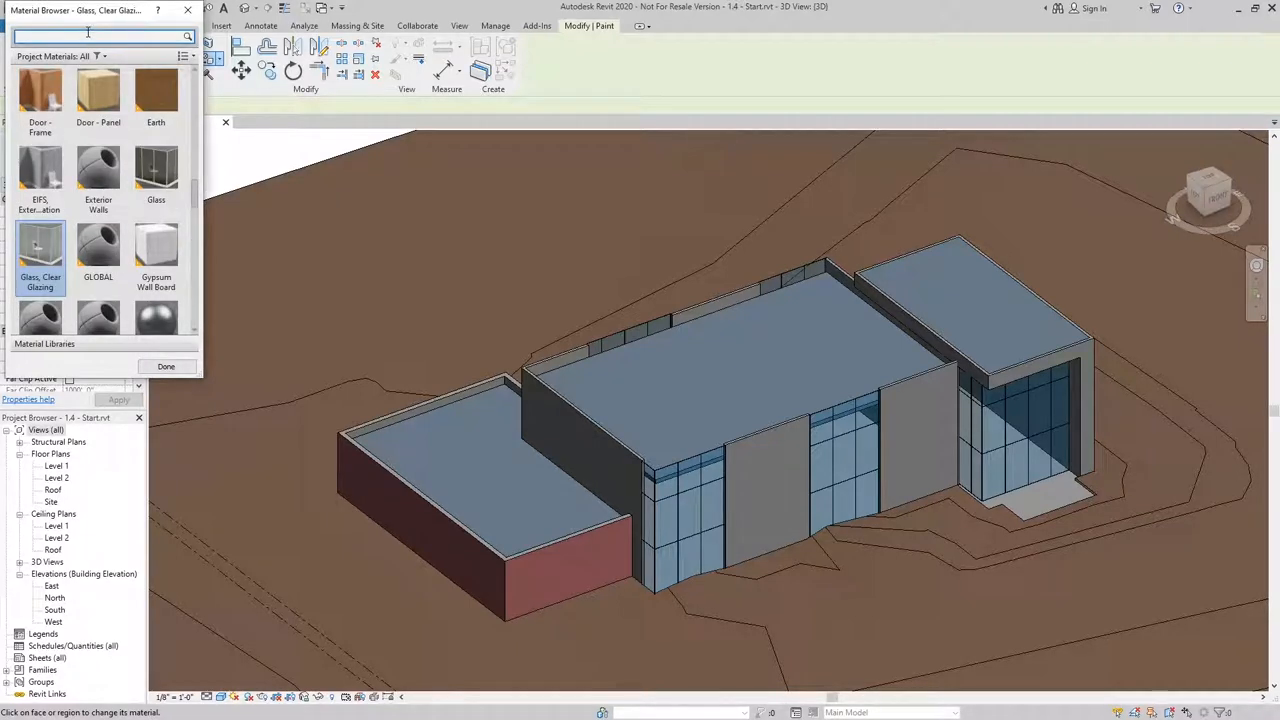
{"action": "type", "text": "metal"}
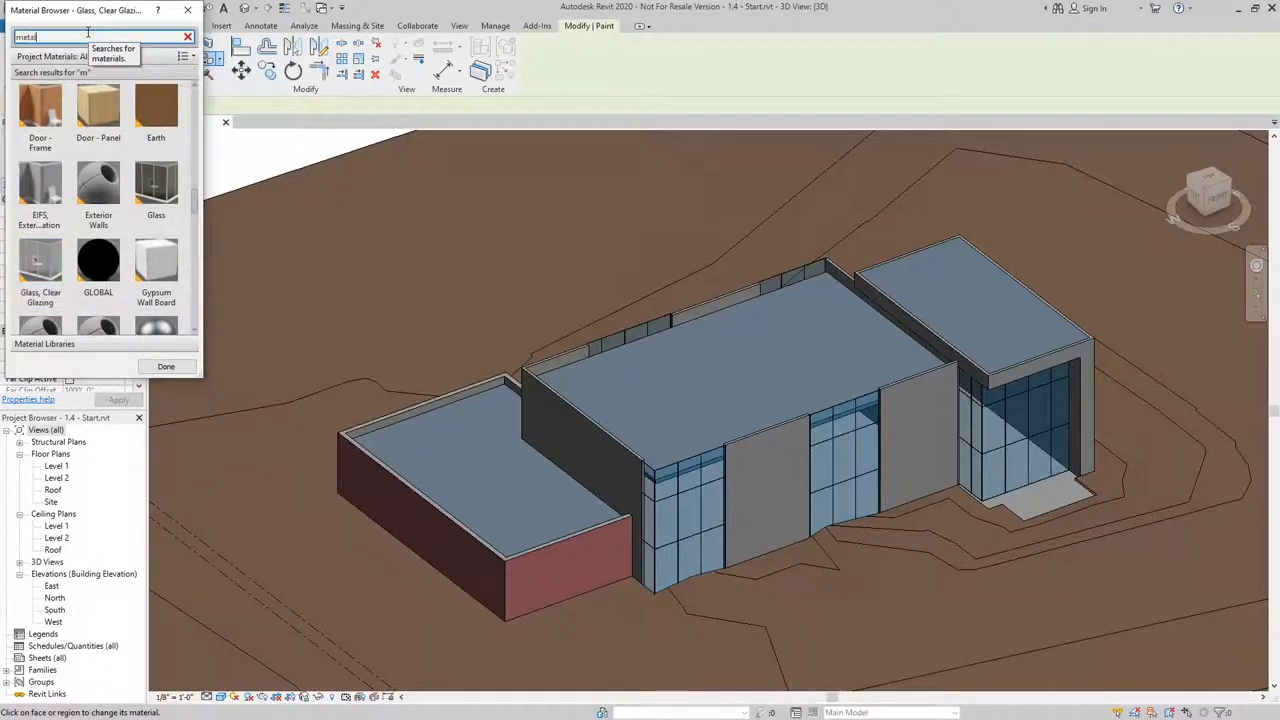
{"action": "type", "text": "etal"}
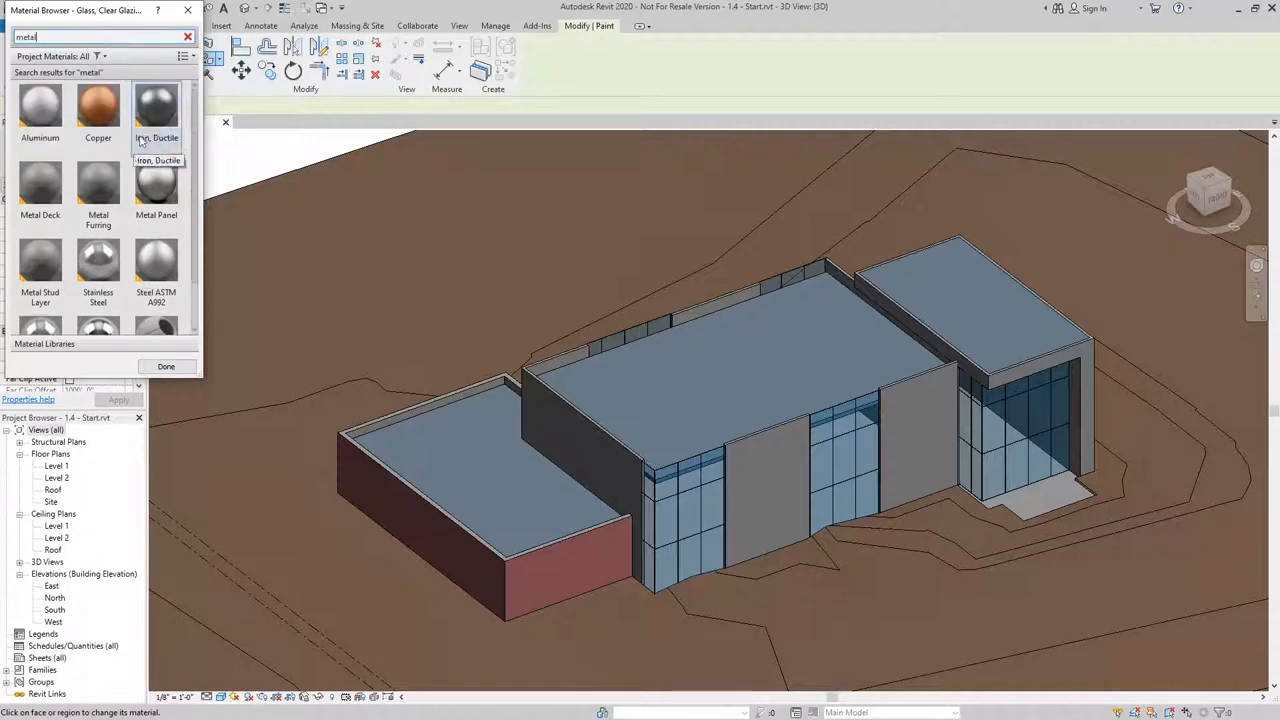
{"action": "left_click", "coordinate": [156, 185]}
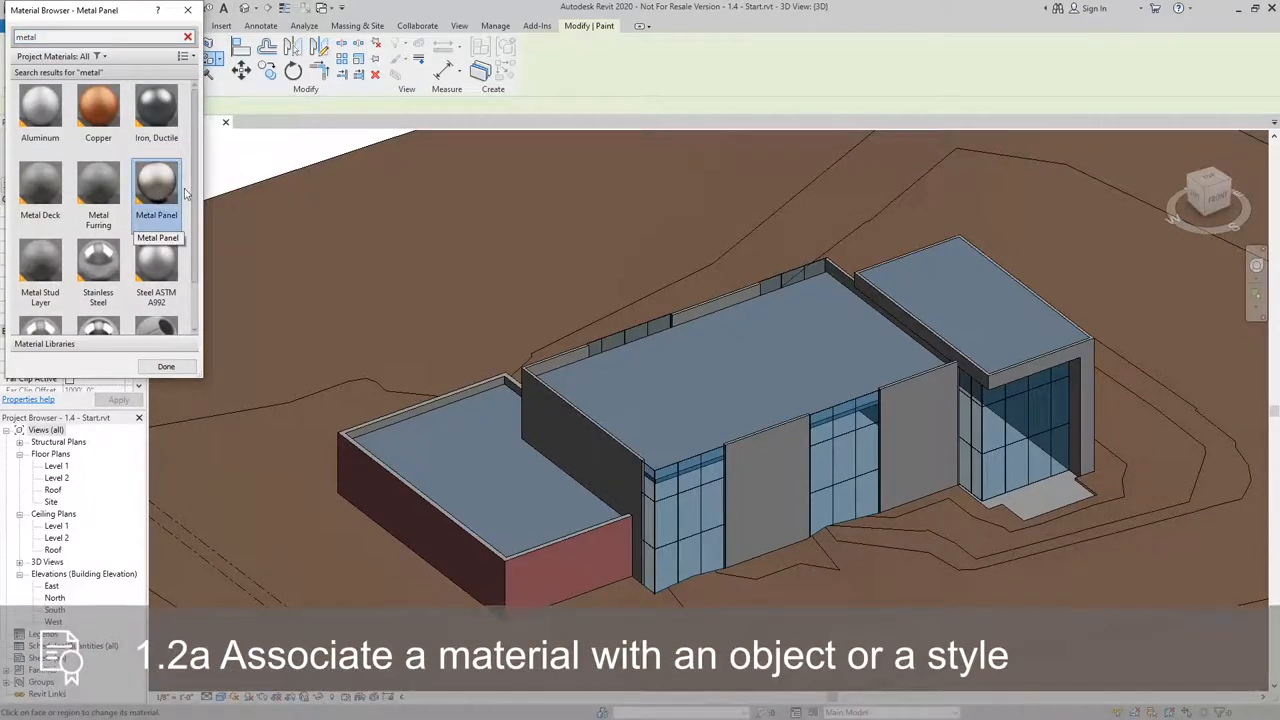
{"action": "left_click", "coordinate": [470, 442]}
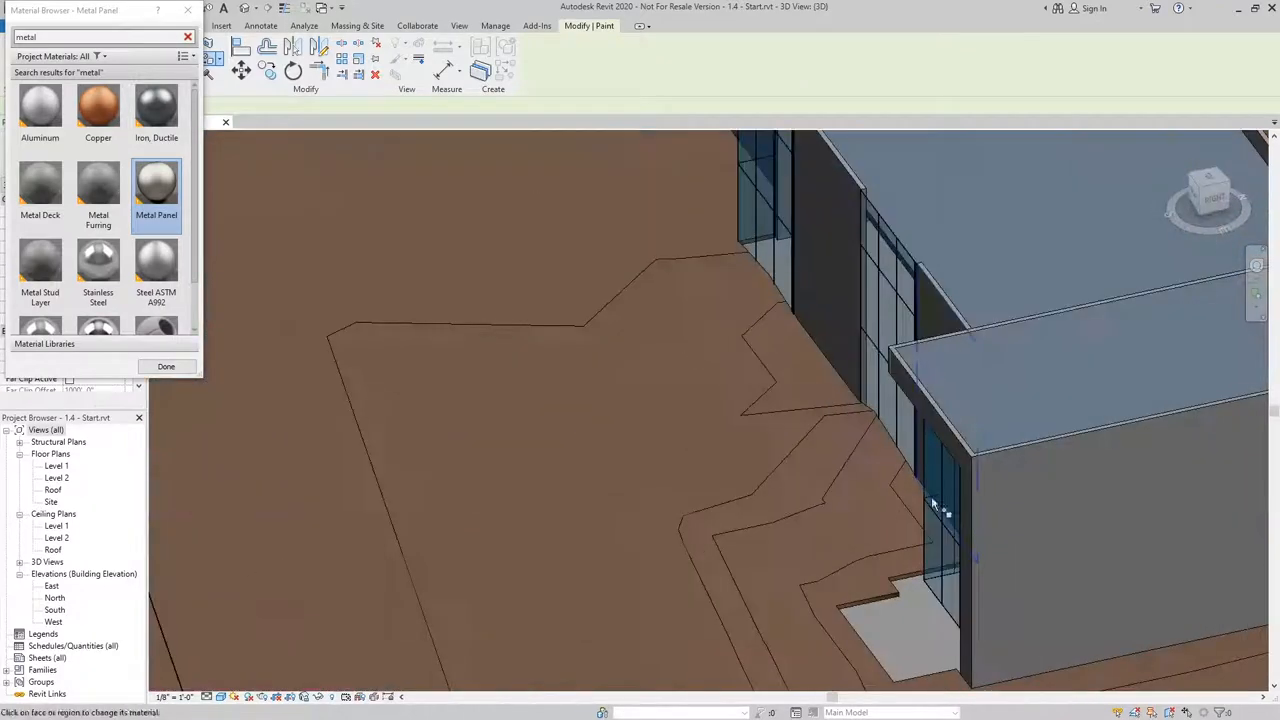
{"action": "left_click_drag", "start_coordinate": [930, 505], "coordinate": [488, 533]}
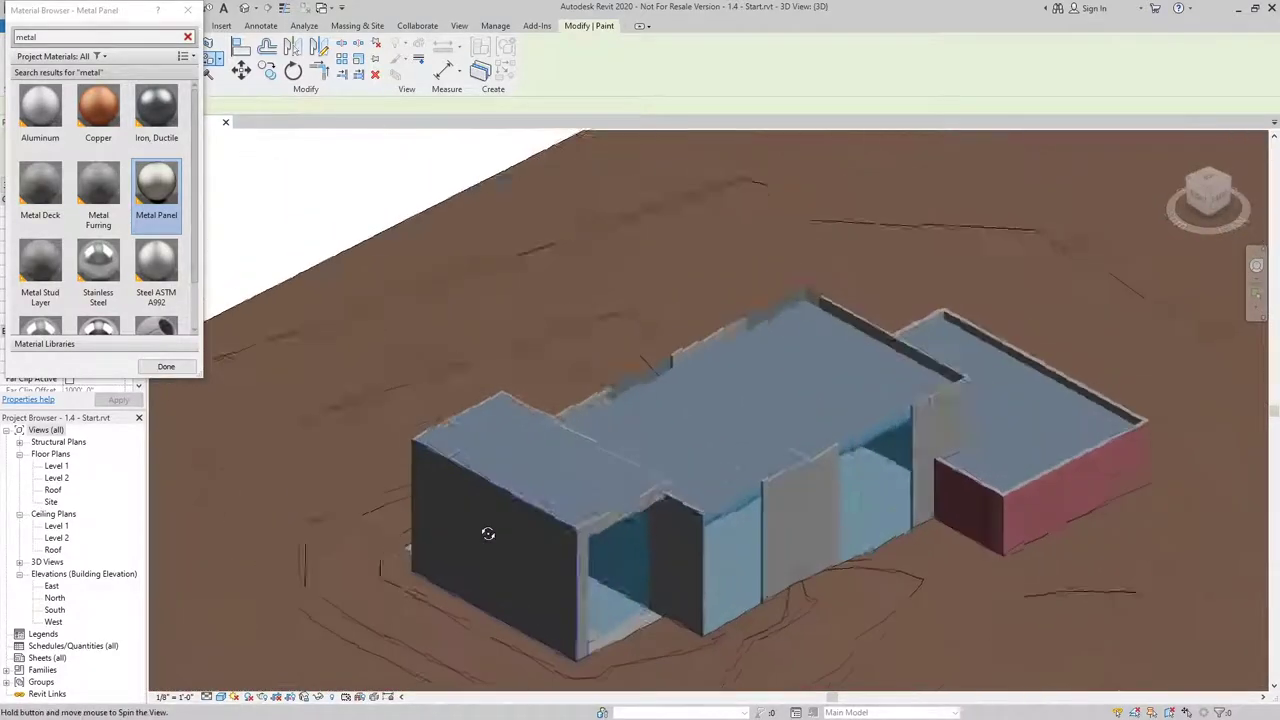
{"action": "left_click_drag", "start_coordinate": [488, 533], "coordinate": [658, 550]}
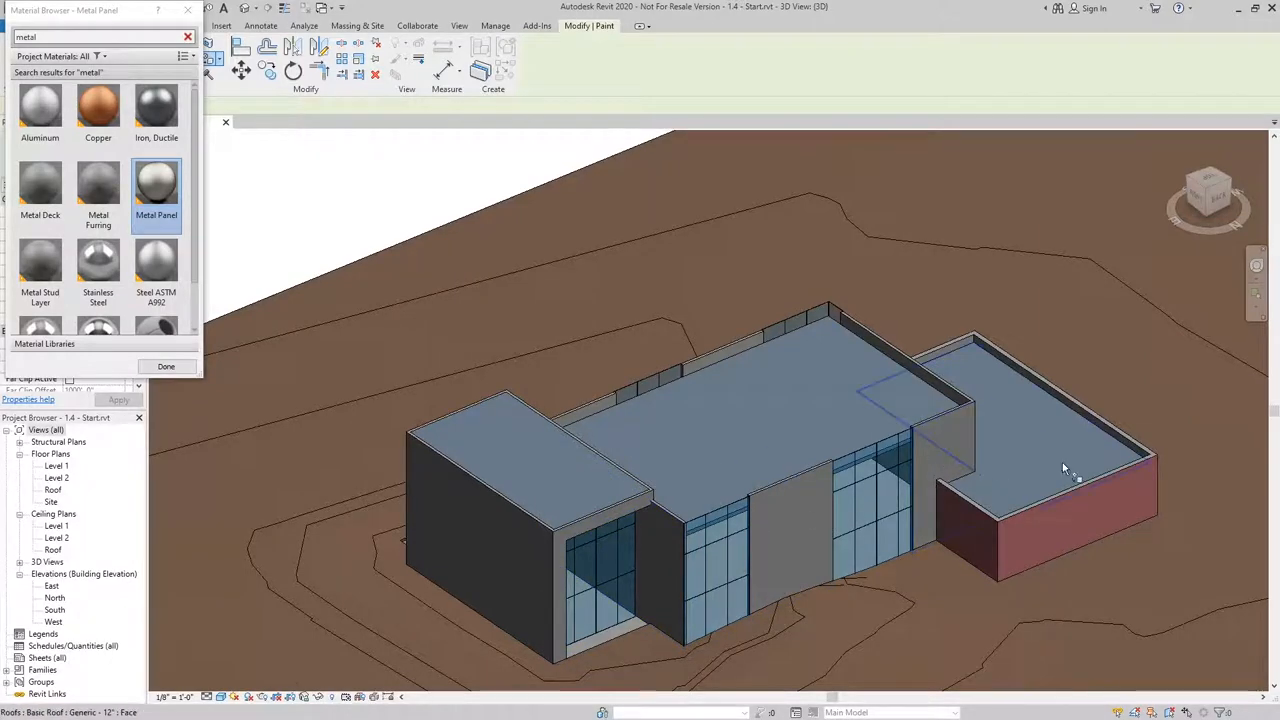
{"action": "left_click_drag", "start_coordinate": [1065, 470], "coordinate": [855, 340]}
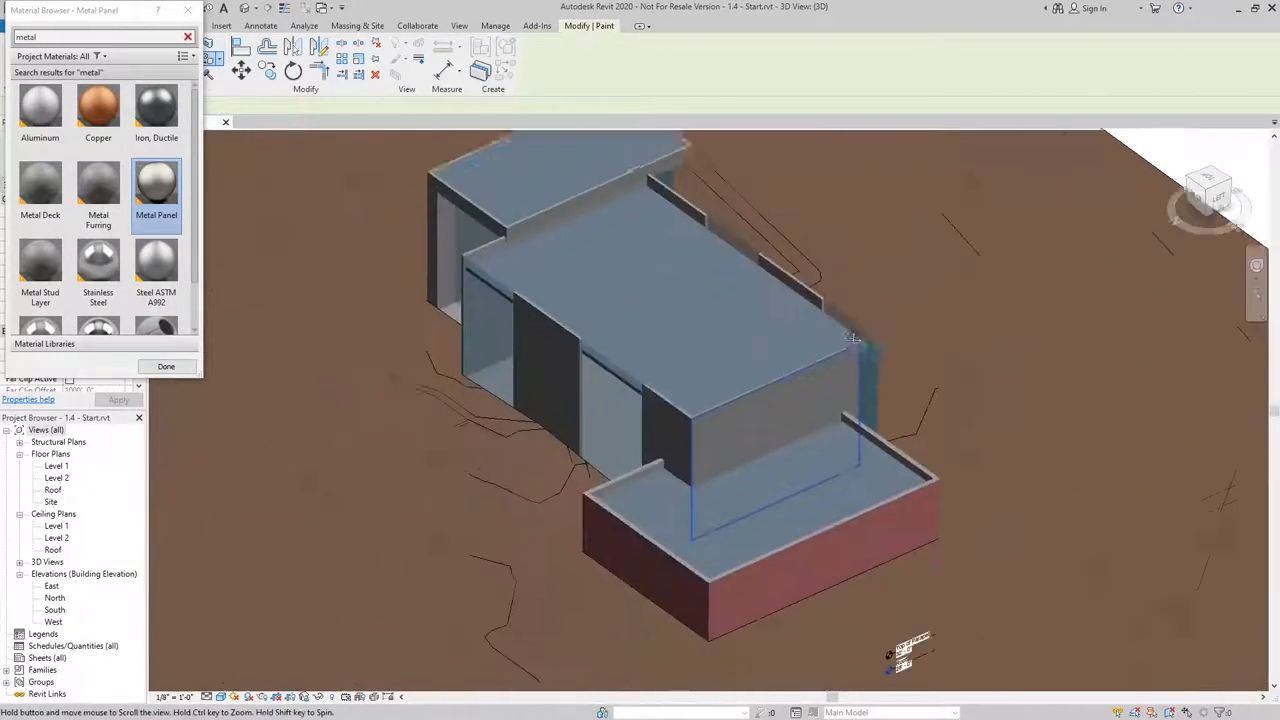
{"action": "left_click_drag", "start_coordinate": [855, 340], "coordinate": [733, 563]}
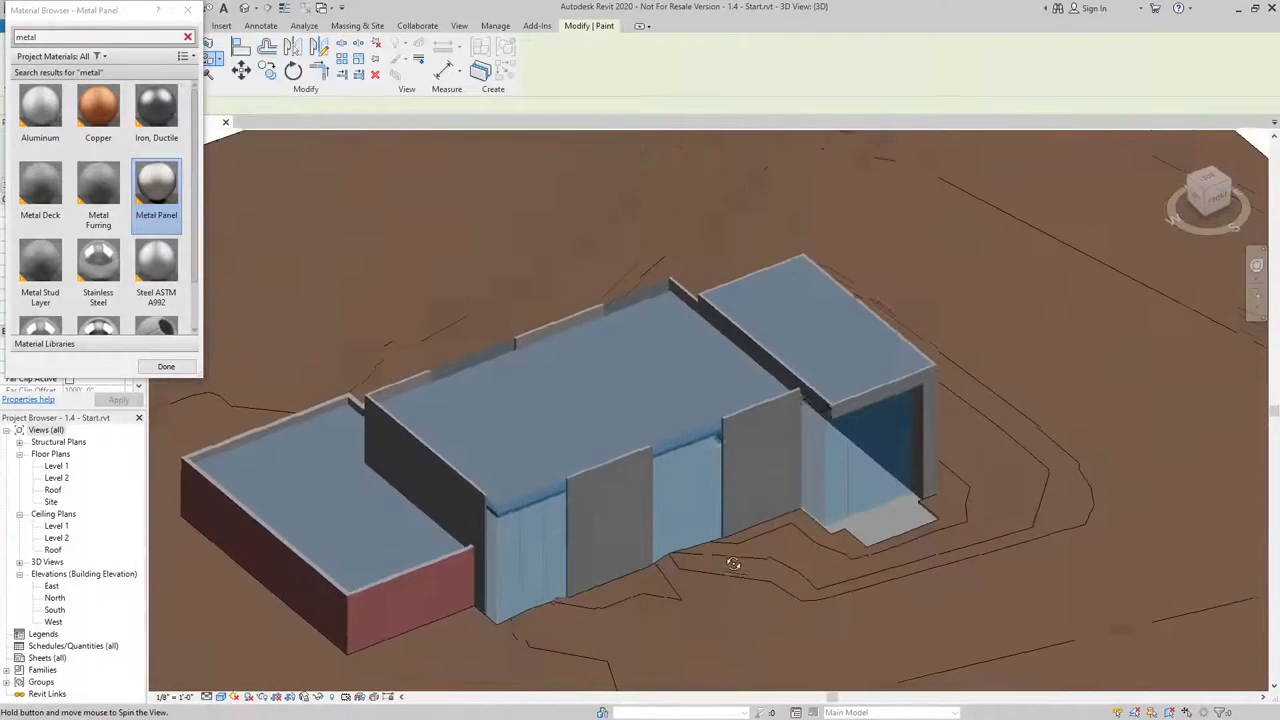
{"action": "left_click_drag", "start_coordinate": [733, 563], "coordinate": [530, 443]}
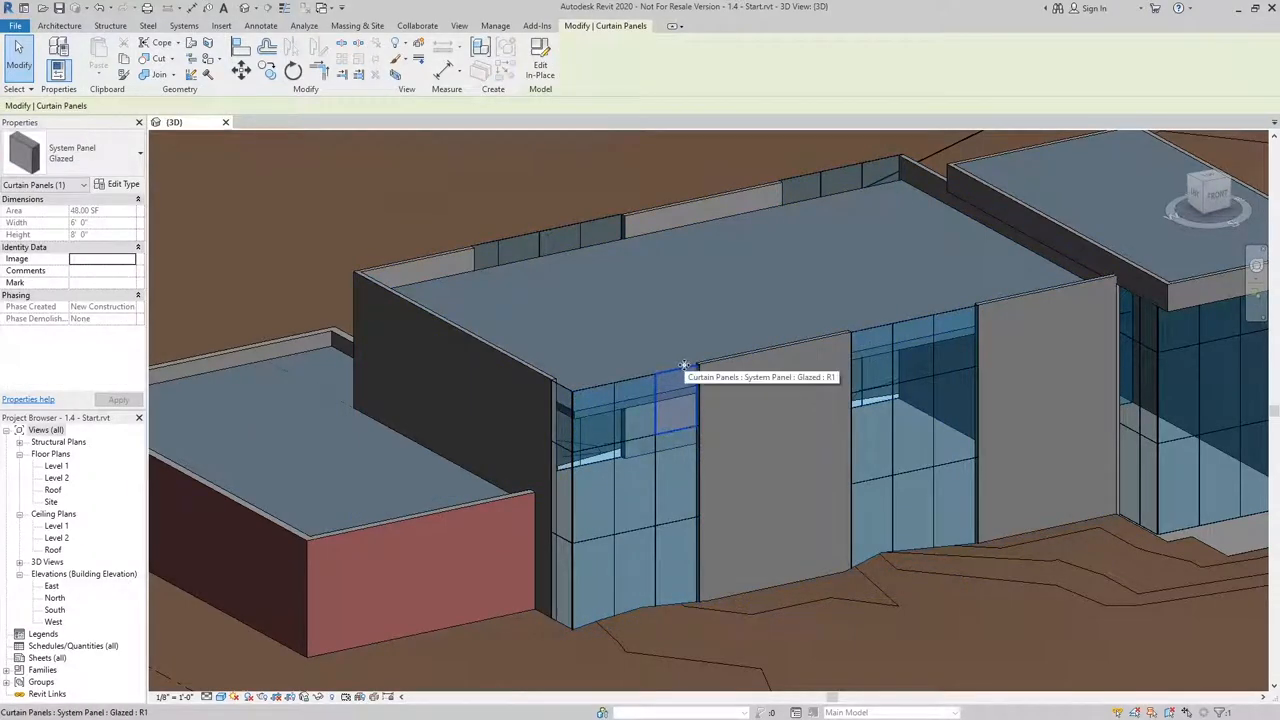
{"action": "mouse_move", "coordinate": [685, 369]}
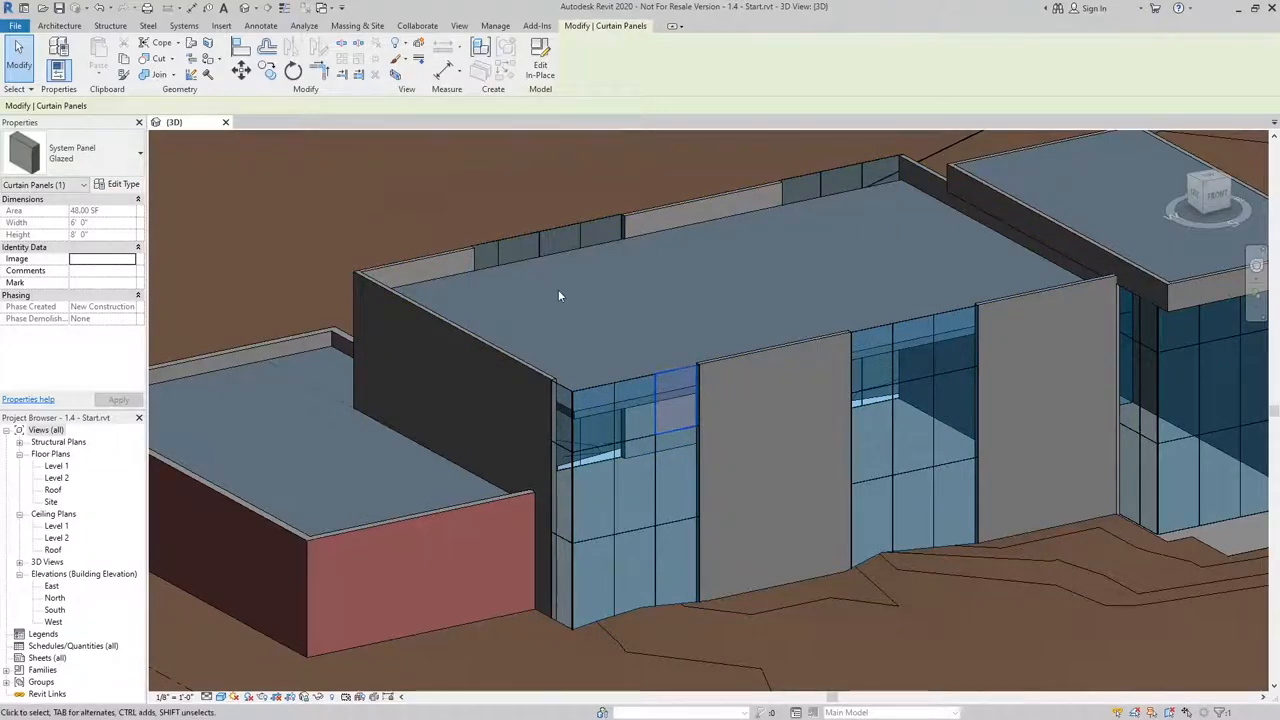
- Open the Glazed System Panel's Type Properties, showing Glass as its material
{"action": "left_click", "coordinate": [118, 184]}
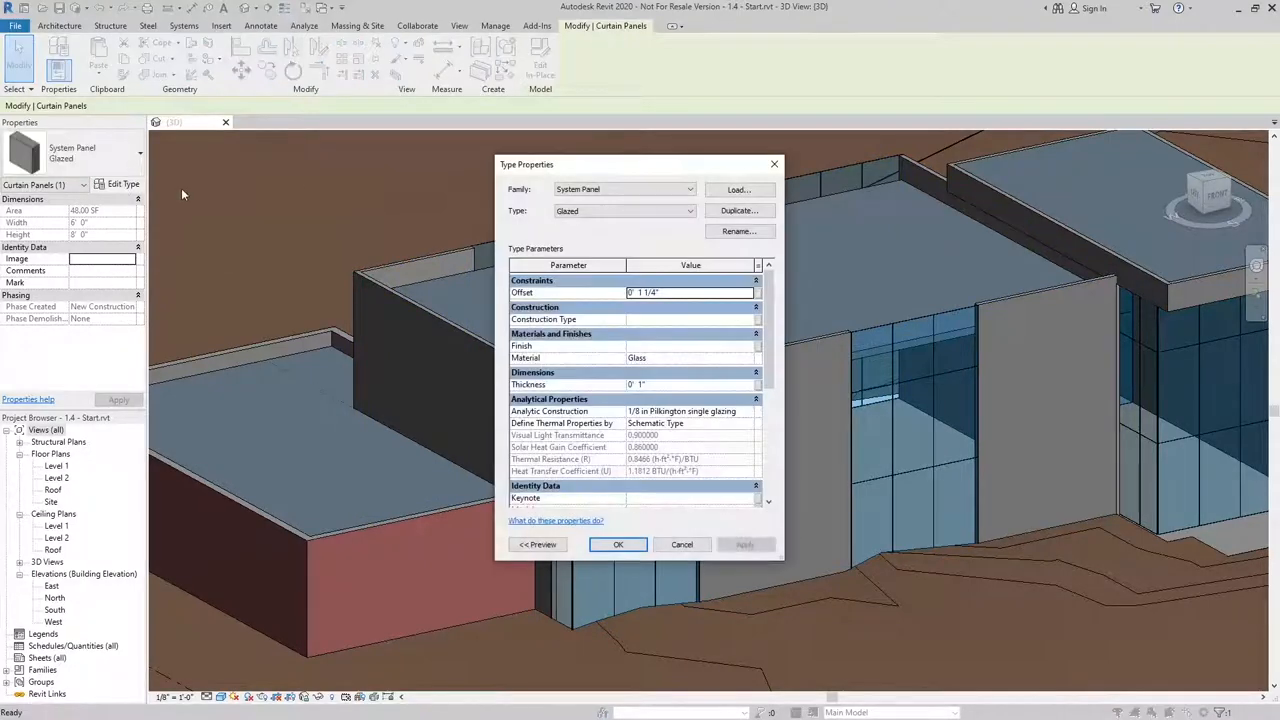
{"action": "mouse_move", "coordinate": [724, 362]}
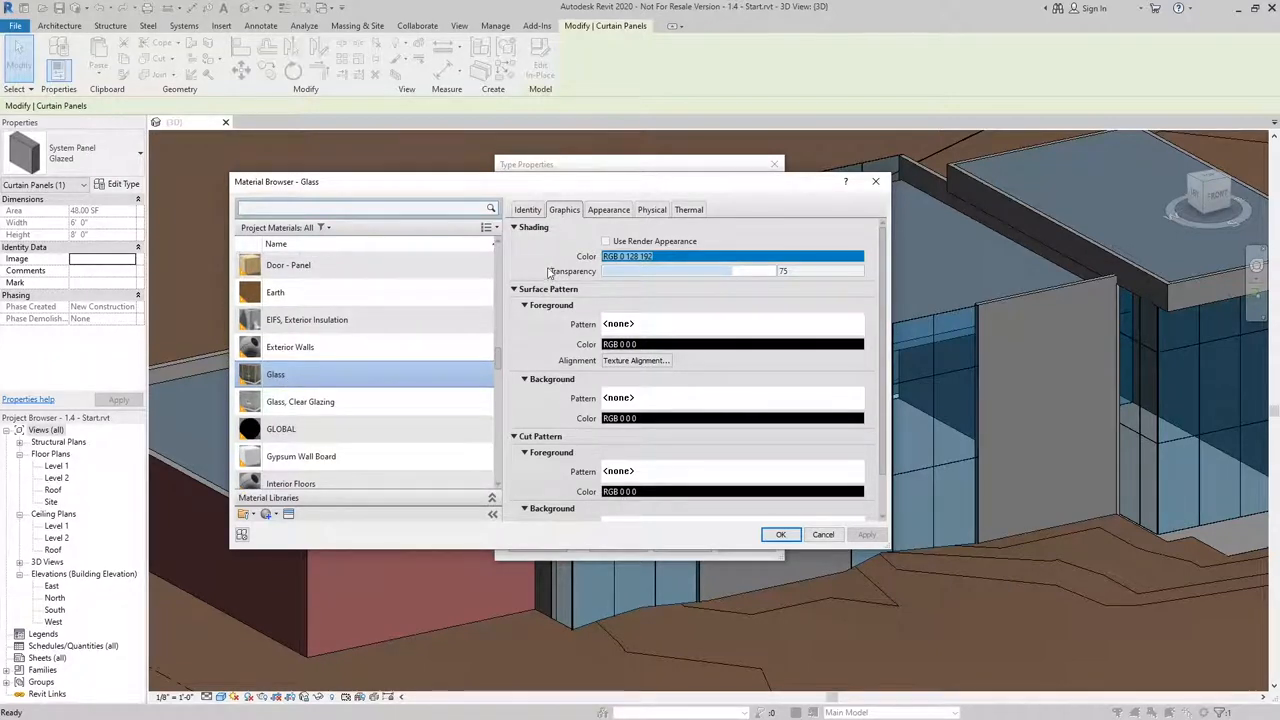
{"action": "mouse_move", "coordinate": [967, 442]}
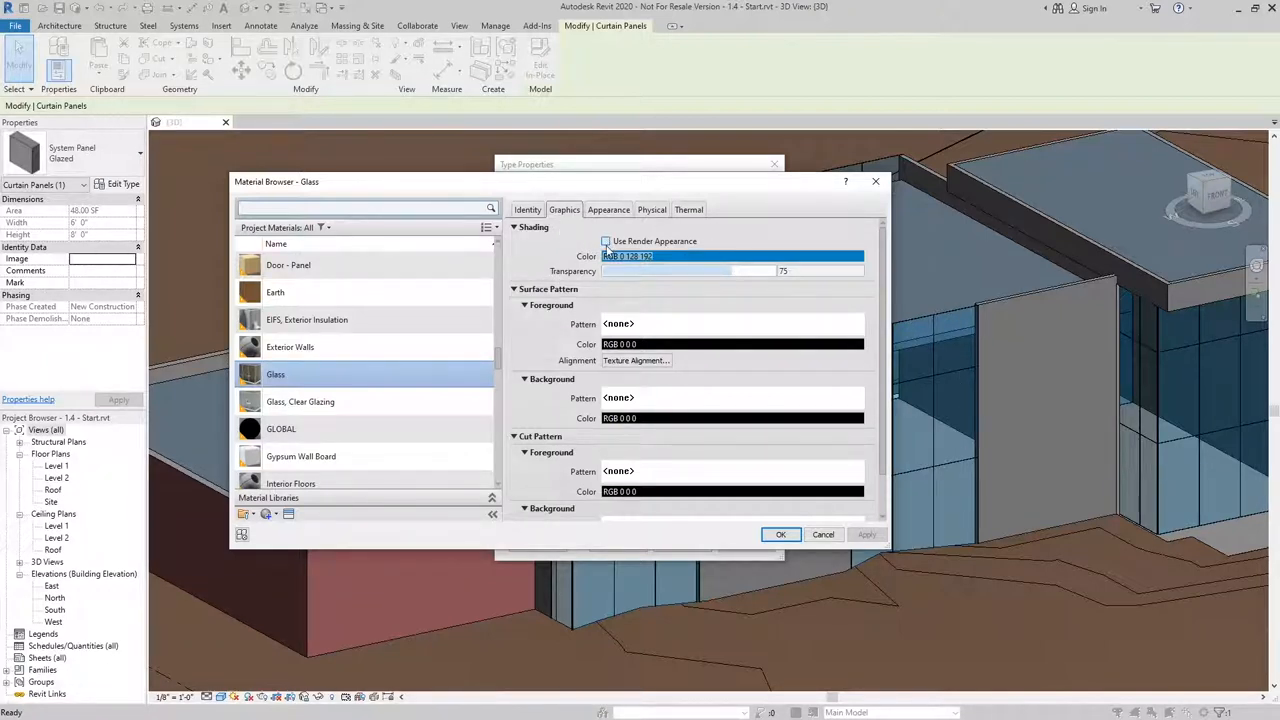
- Enable Use Render Appearance for Glass, confirm, and select the entrance curtain wall
{"action": "left_click", "coordinate": [605, 241]}
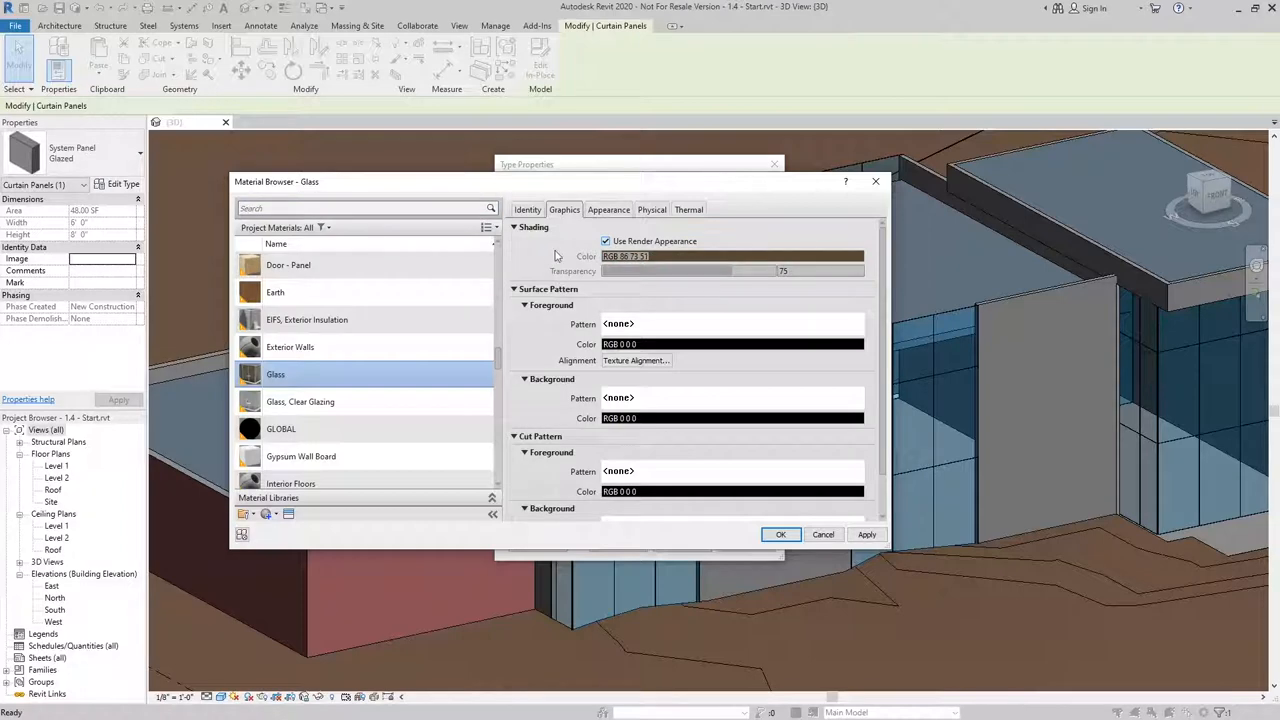
{"action": "left_click", "coordinate": [780, 534]}
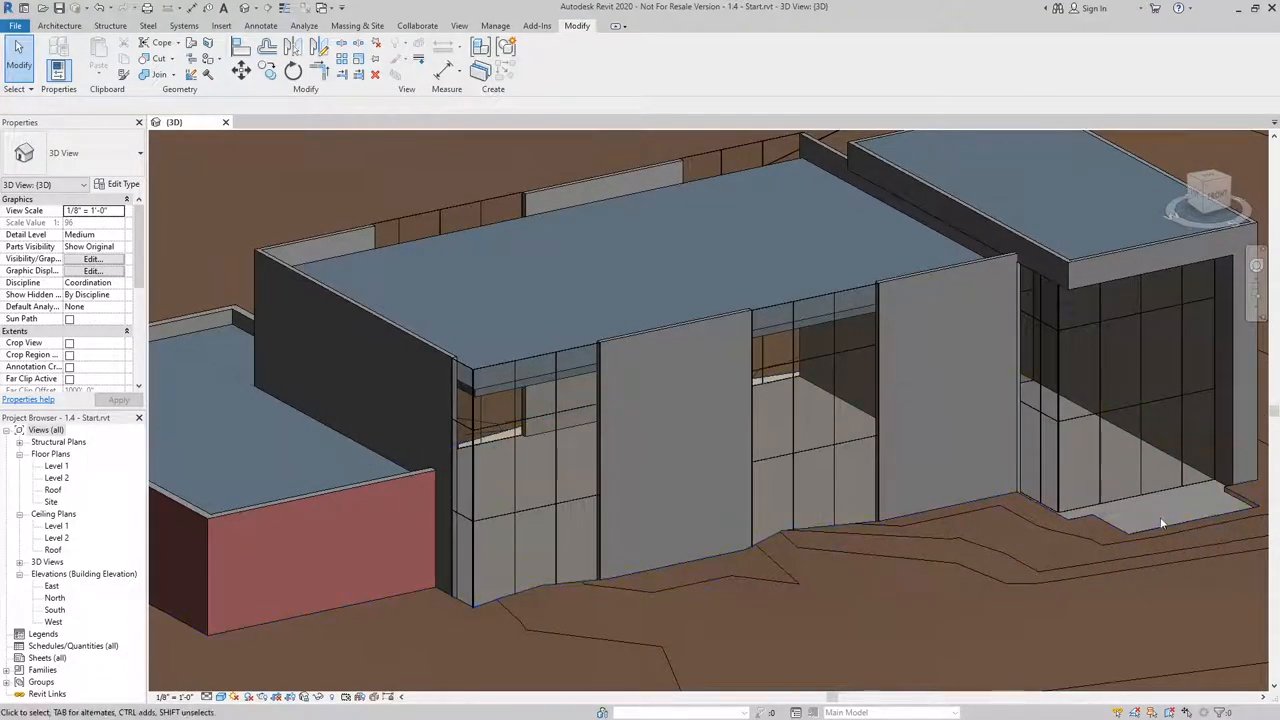
{"action": "left_click", "coordinate": [1150, 497]}
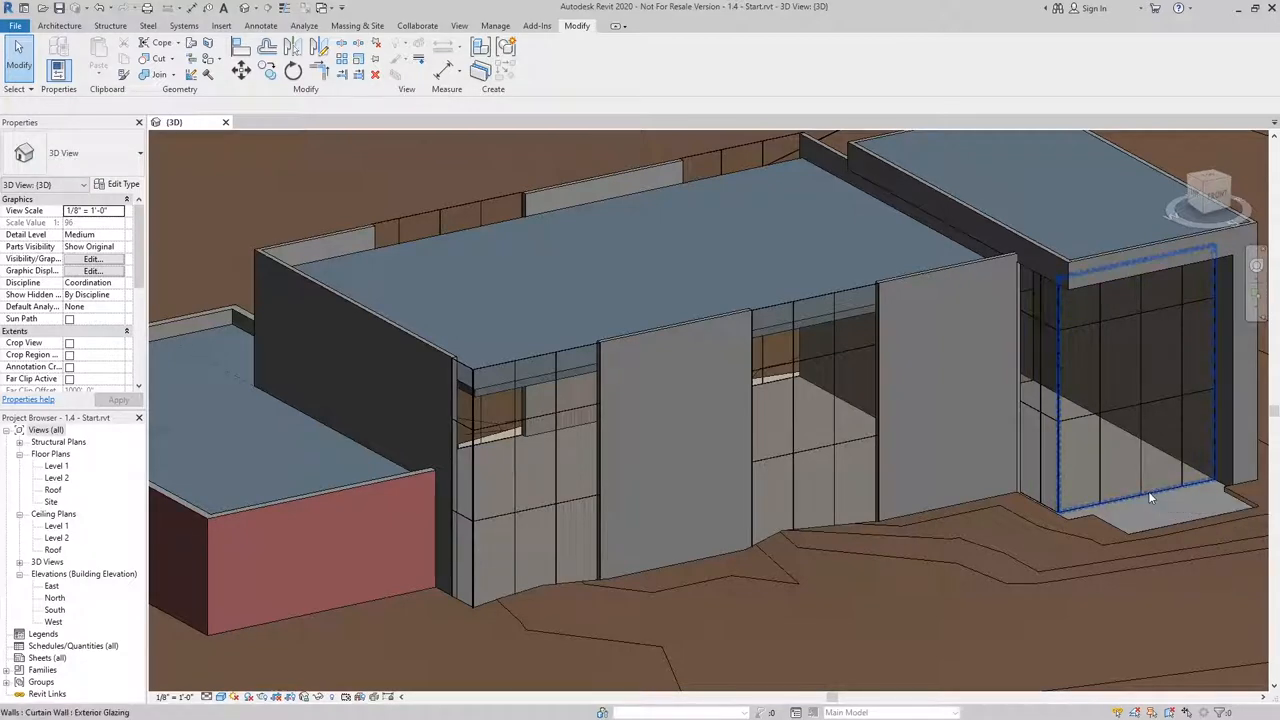